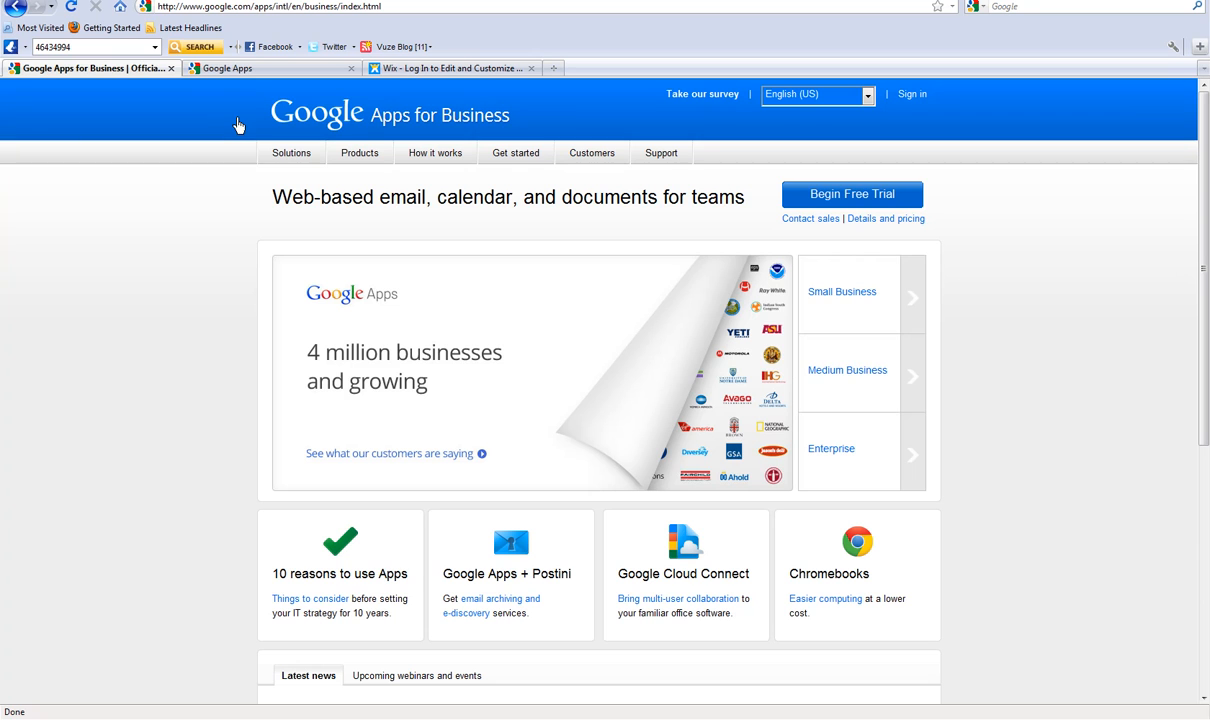
{"action": "mouse_move", "coordinate": [378, 132]}
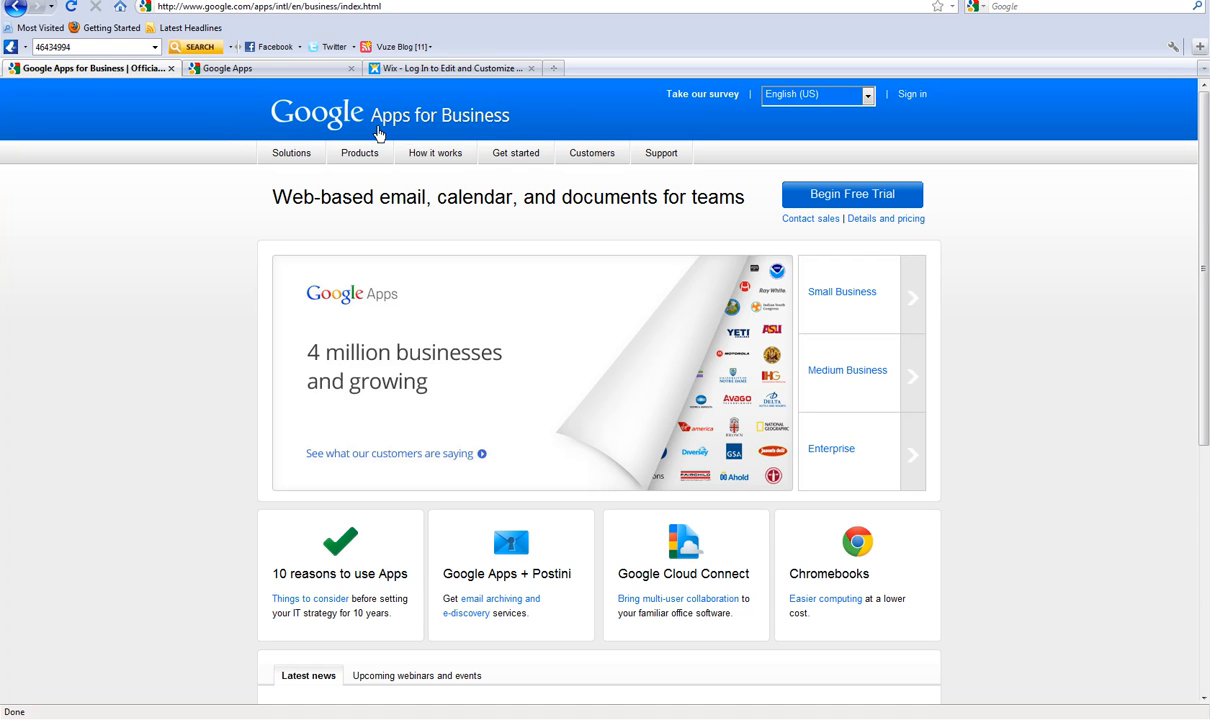
{"action": "mouse_move", "coordinate": [252, 120]}
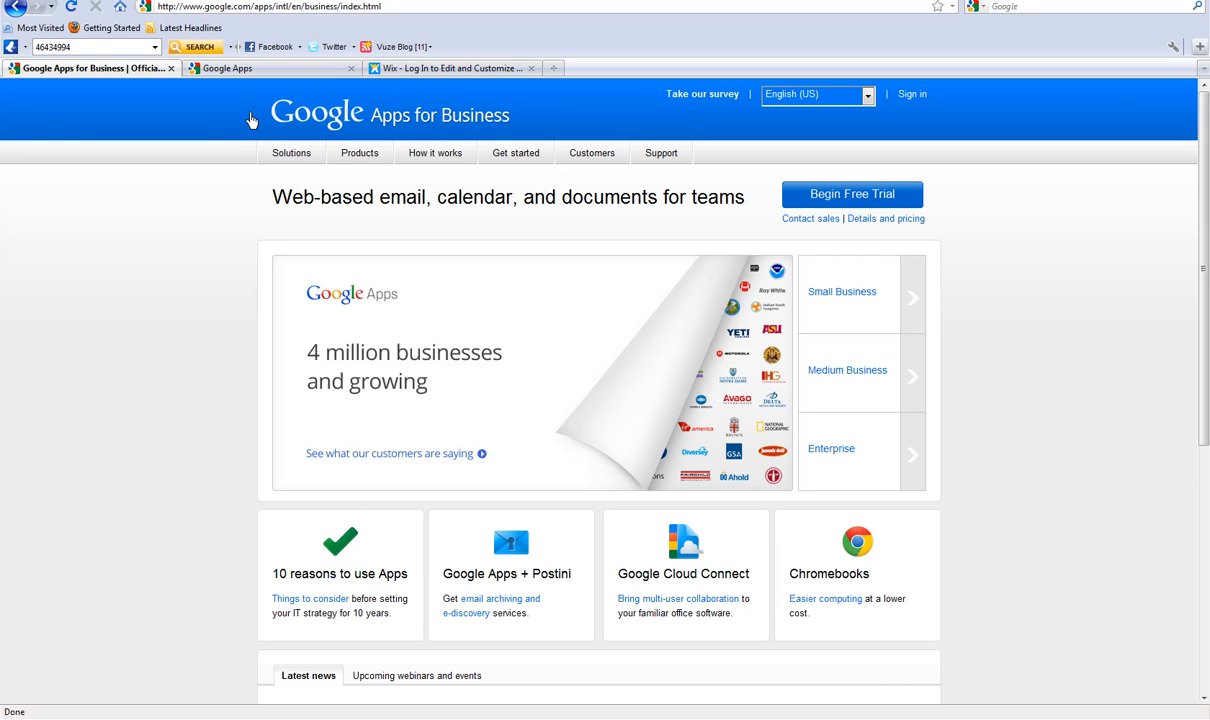
{"action": "mouse_move", "coordinate": [436, 88]}
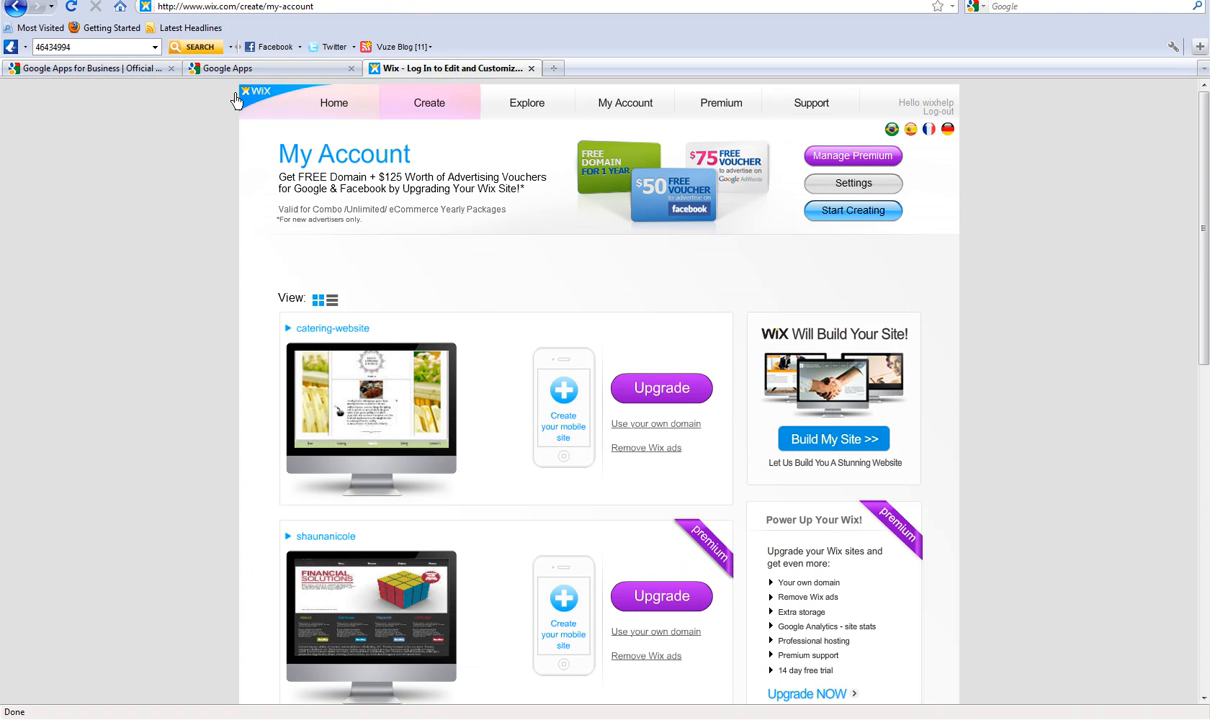
Step: Reach the Domain settings in the Google Apps admin console for wisxdomain.net
{"action": "left_click", "coordinate": [90, 68]}
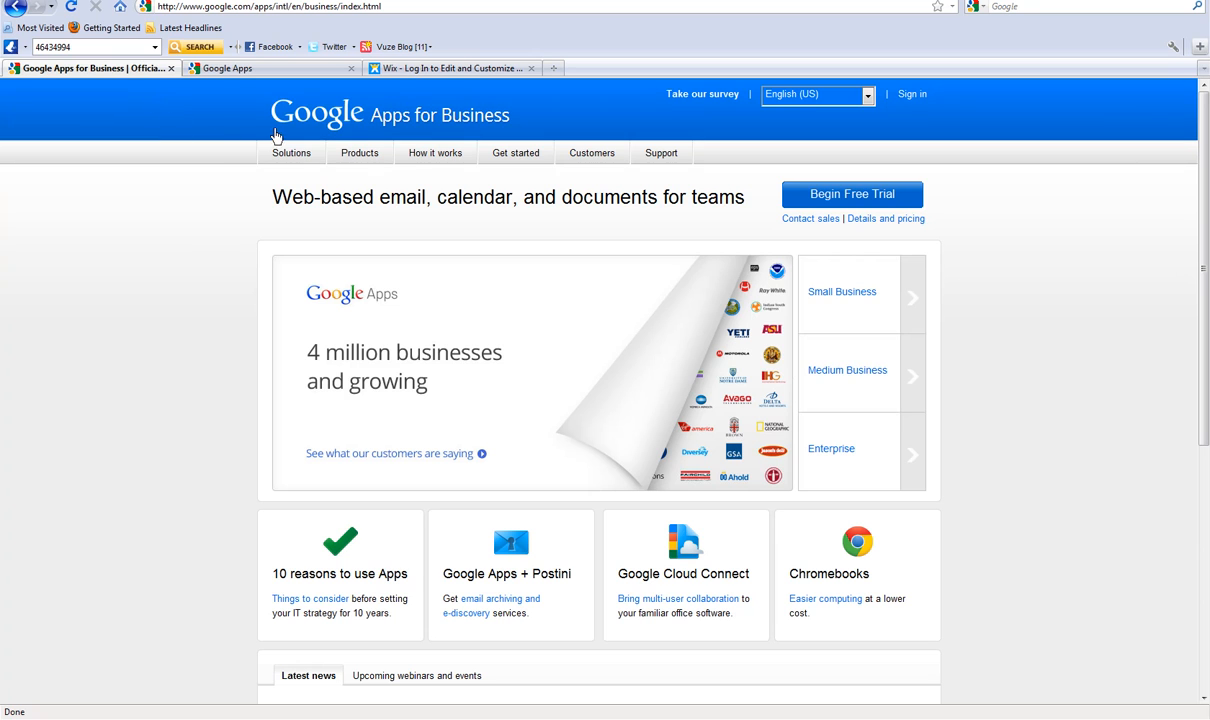
{"action": "mouse_move", "coordinate": [246, 140]}
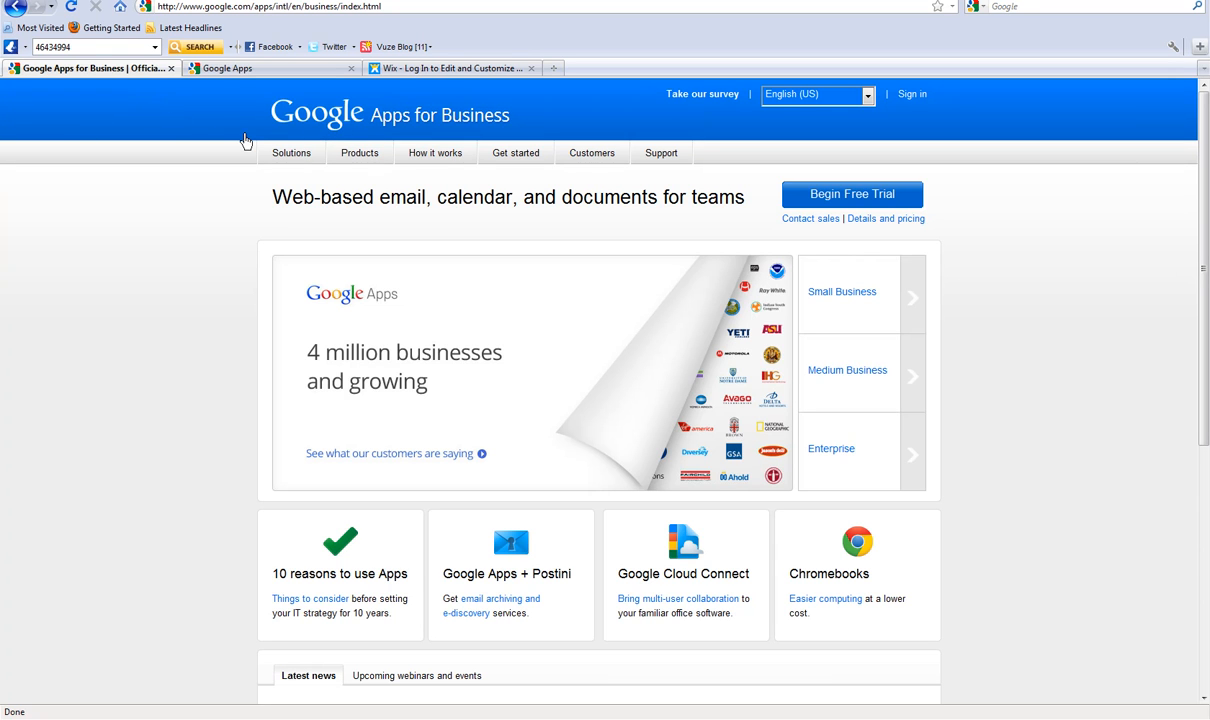
{"action": "mouse_move", "coordinate": [248, 136]}
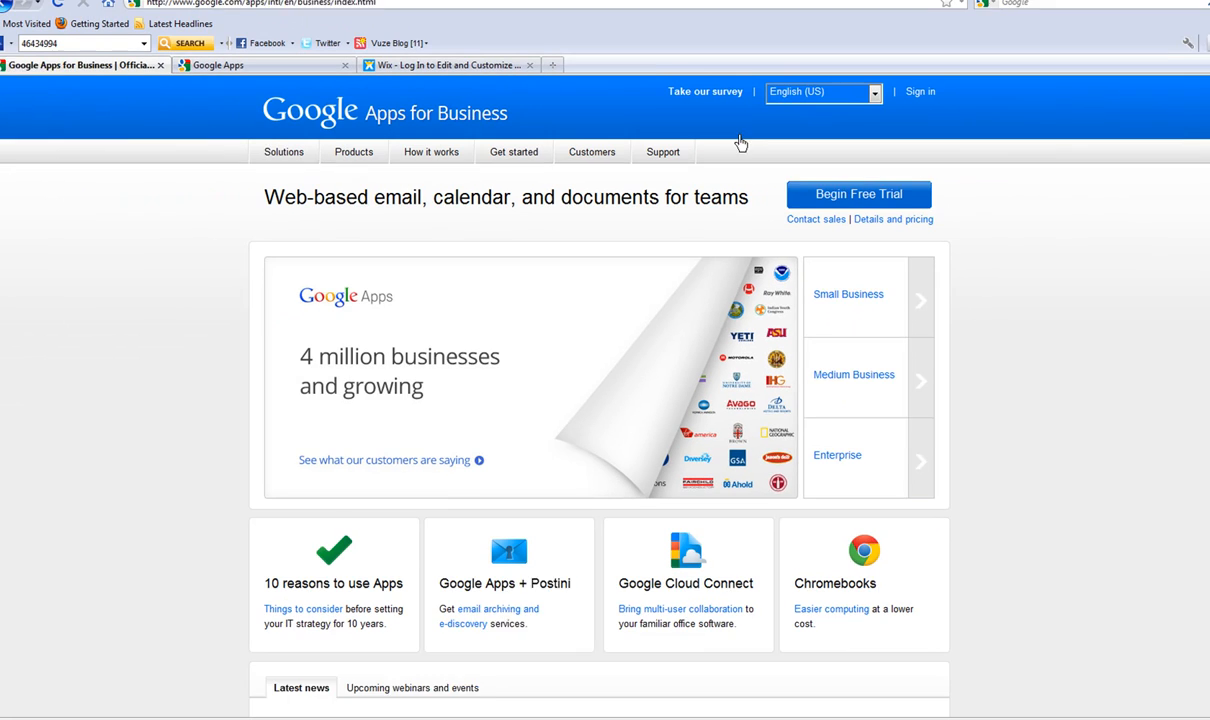
{"action": "left_click", "coordinate": [264, 64]}
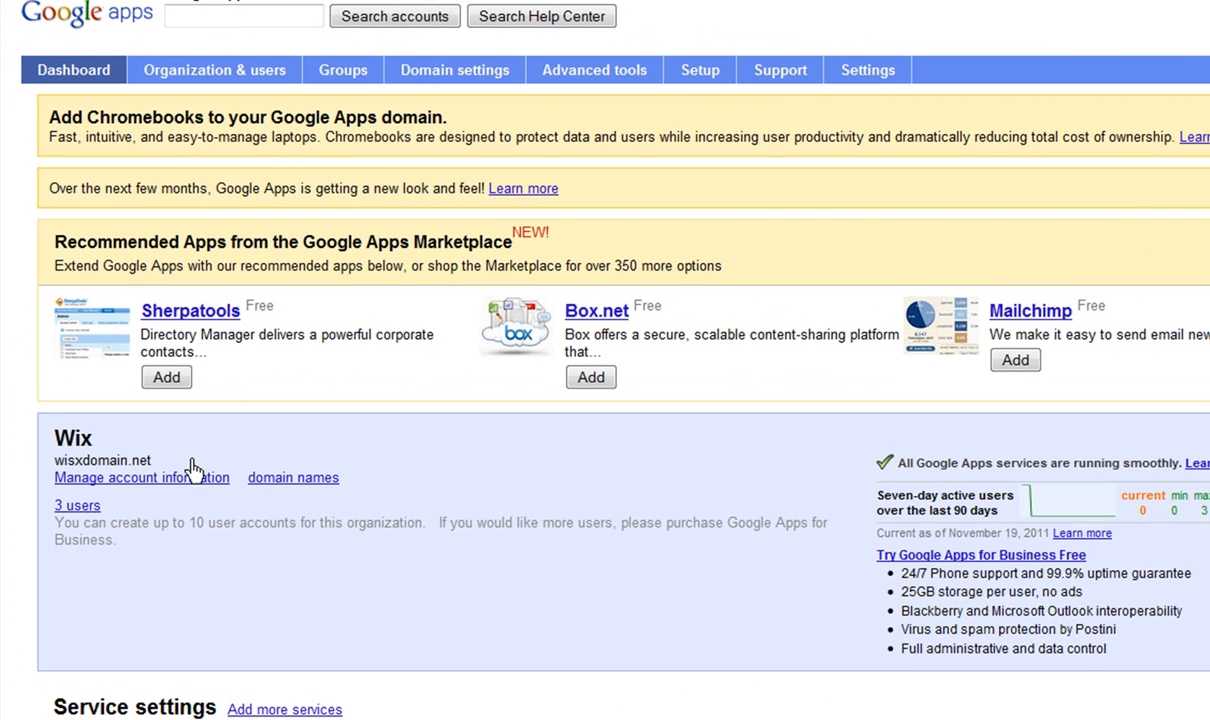
{"action": "left_click", "coordinate": [140, 476]}
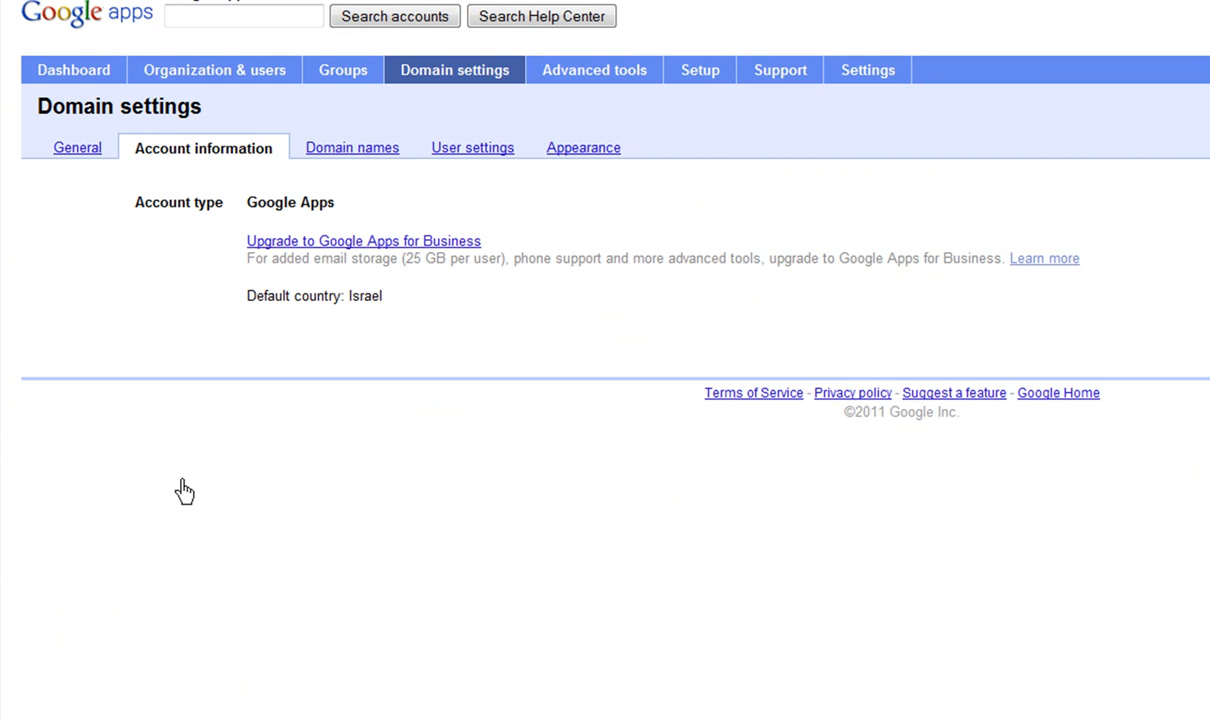
{"action": "mouse_move", "coordinate": [352, 148]}
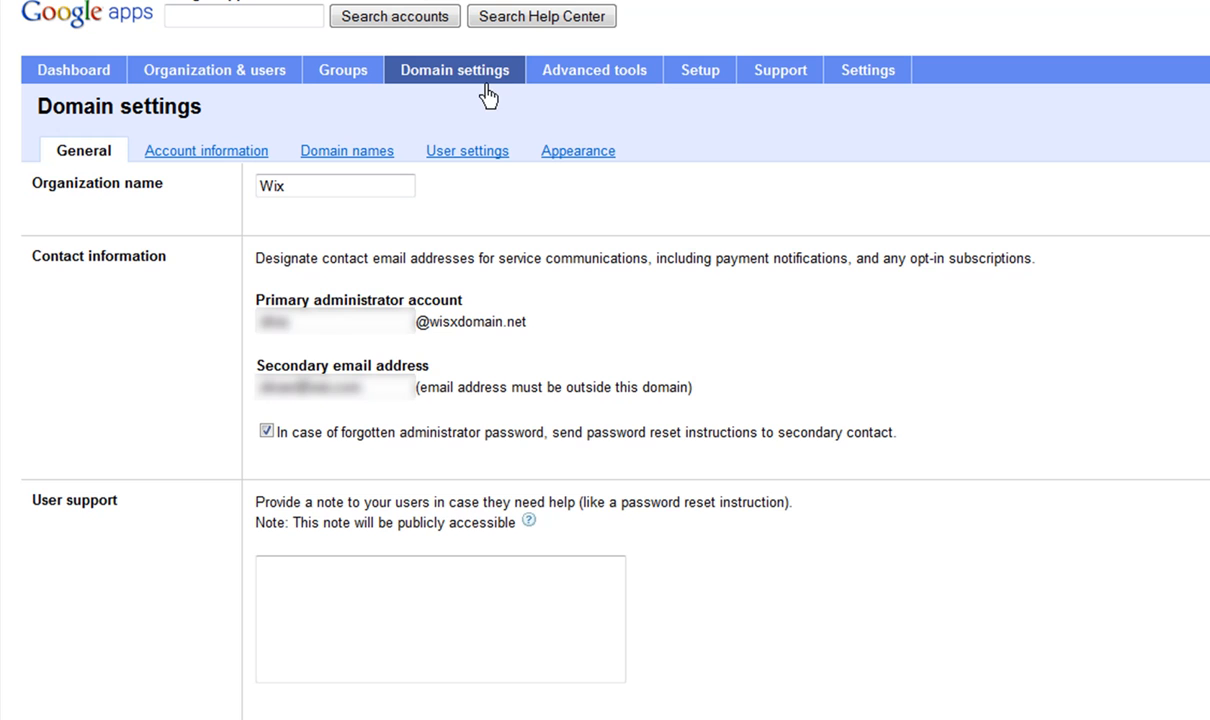
Step: Show the Advanced DNS settings listing the GoDaddy DNS console sign-in details
{"action": "left_click", "coordinate": [348, 152]}
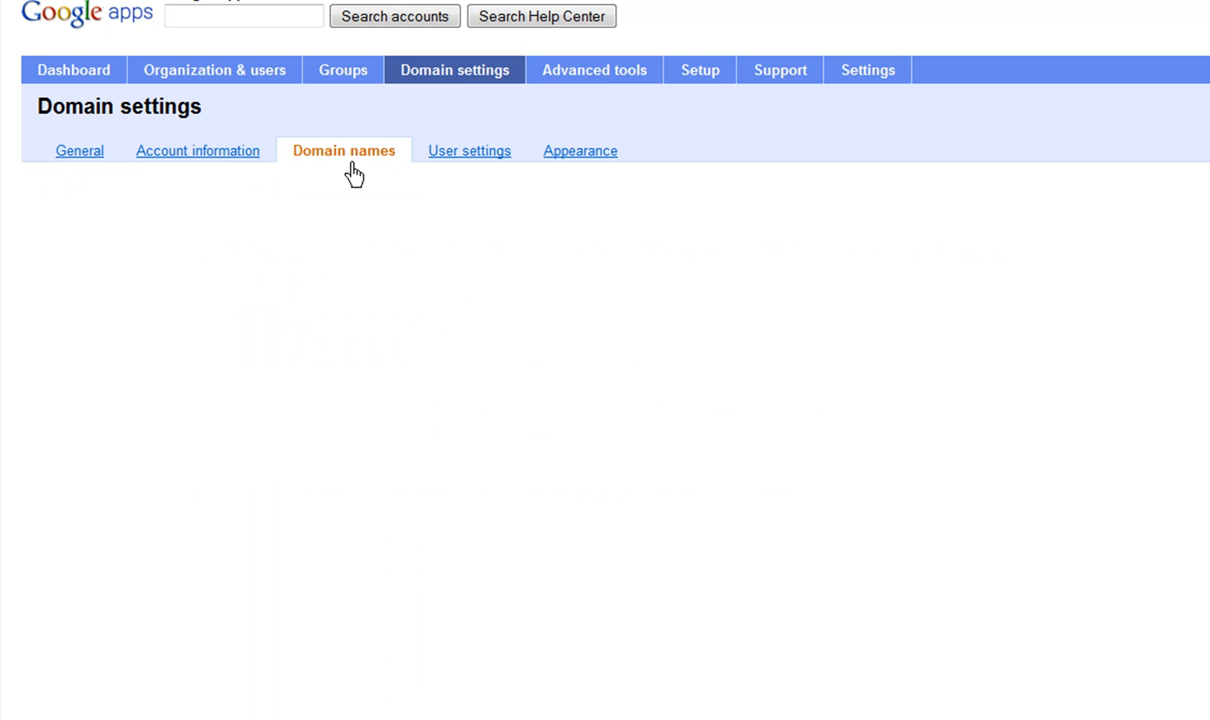
{"action": "left_click", "coordinate": [344, 152]}
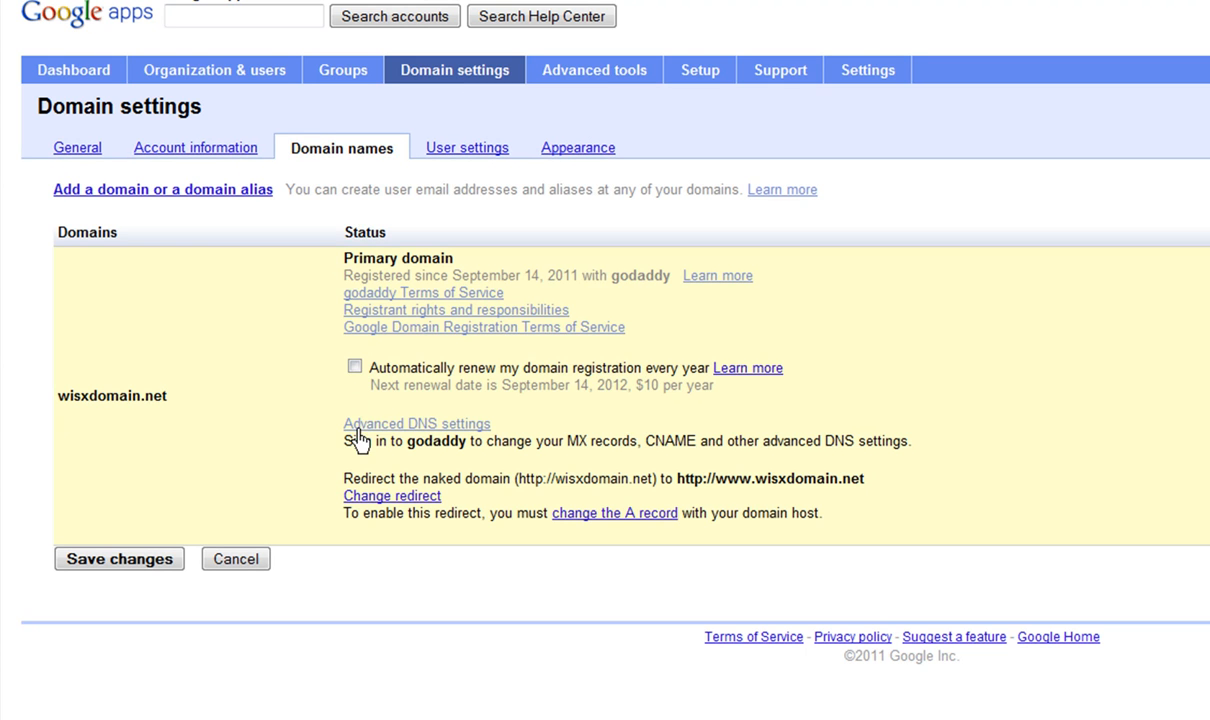
{"action": "mouse_move", "coordinate": [430, 436]}
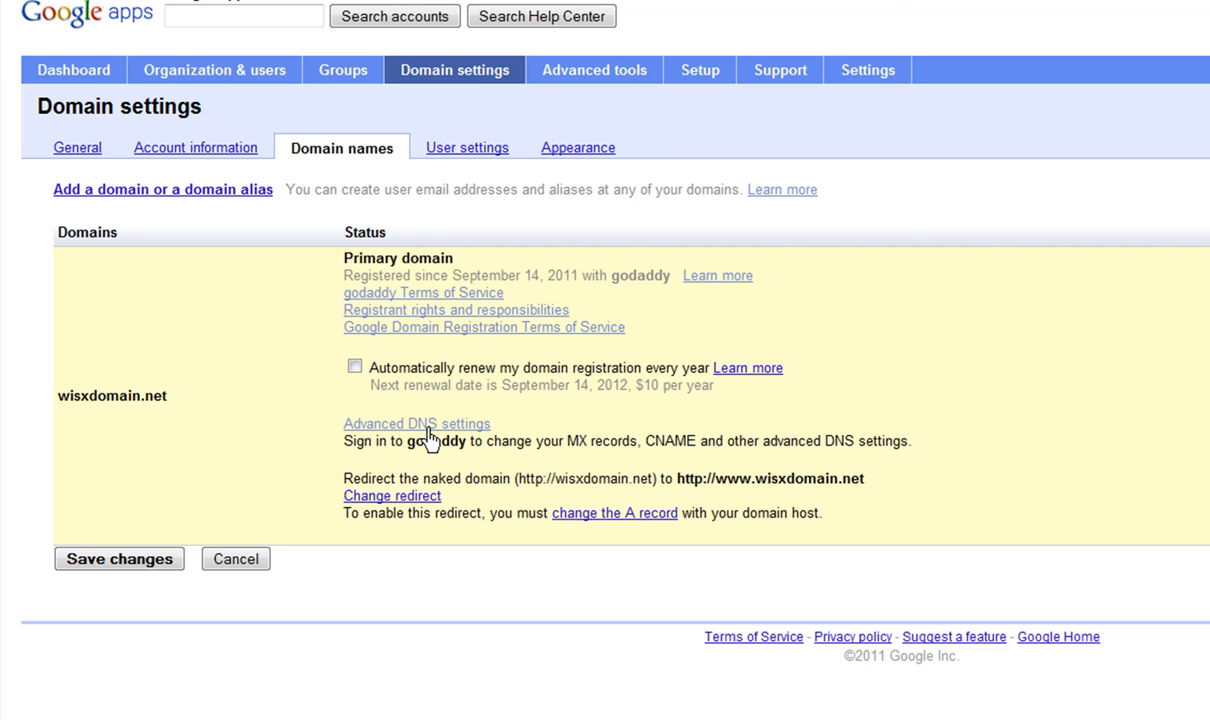
{"action": "left_click", "coordinate": [416, 424]}
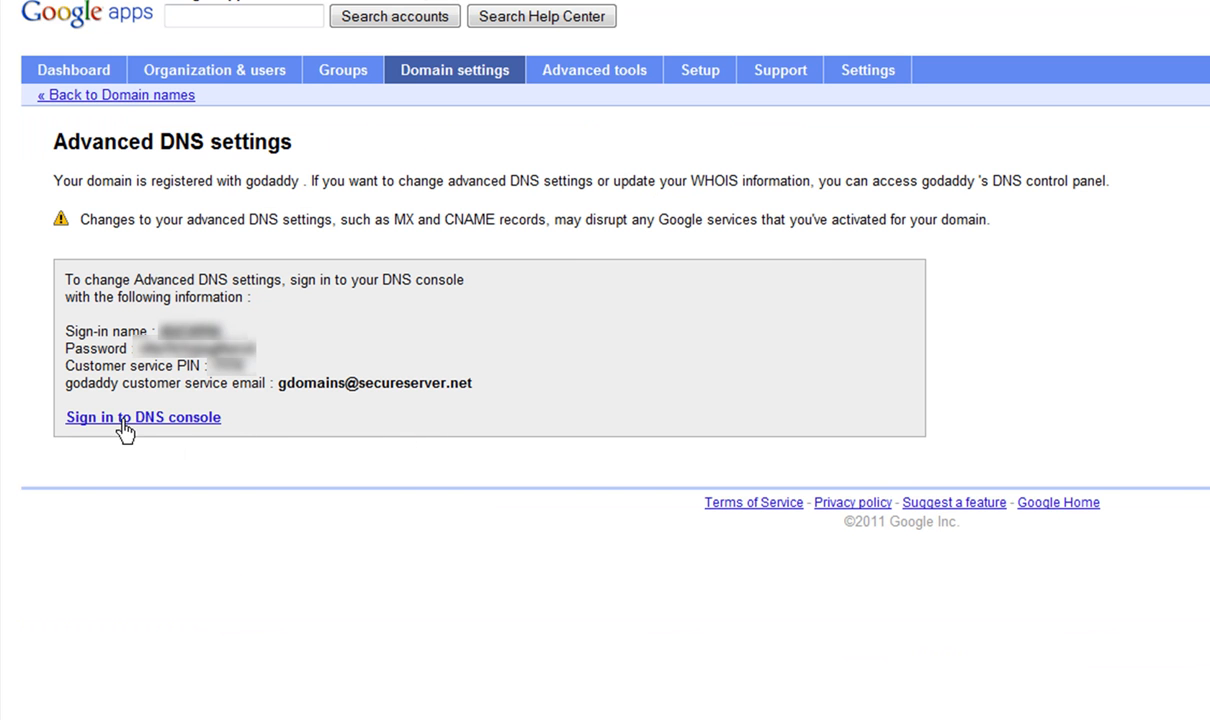
{"action": "mouse_move", "coordinate": [156, 428]}
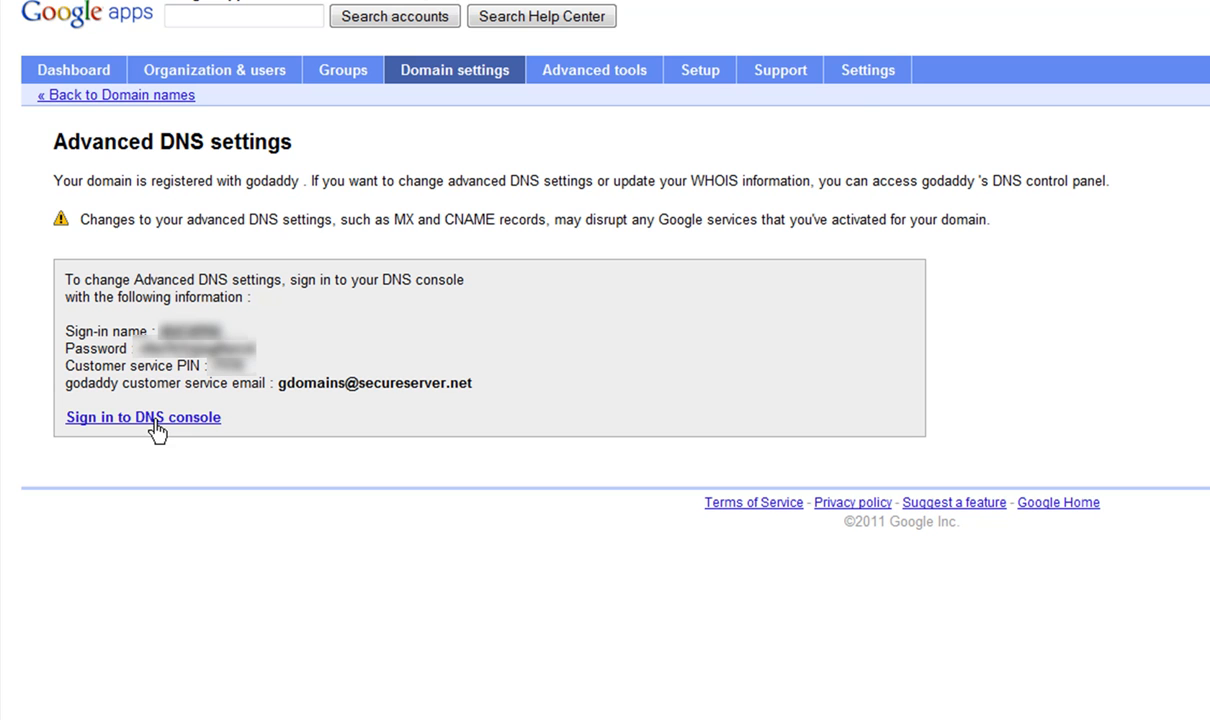
Step: Sign in to GoDaddy's Domain Control Center, listing WISXDOMAIN.NET as active
{"action": "left_click", "coordinate": [144, 418]}
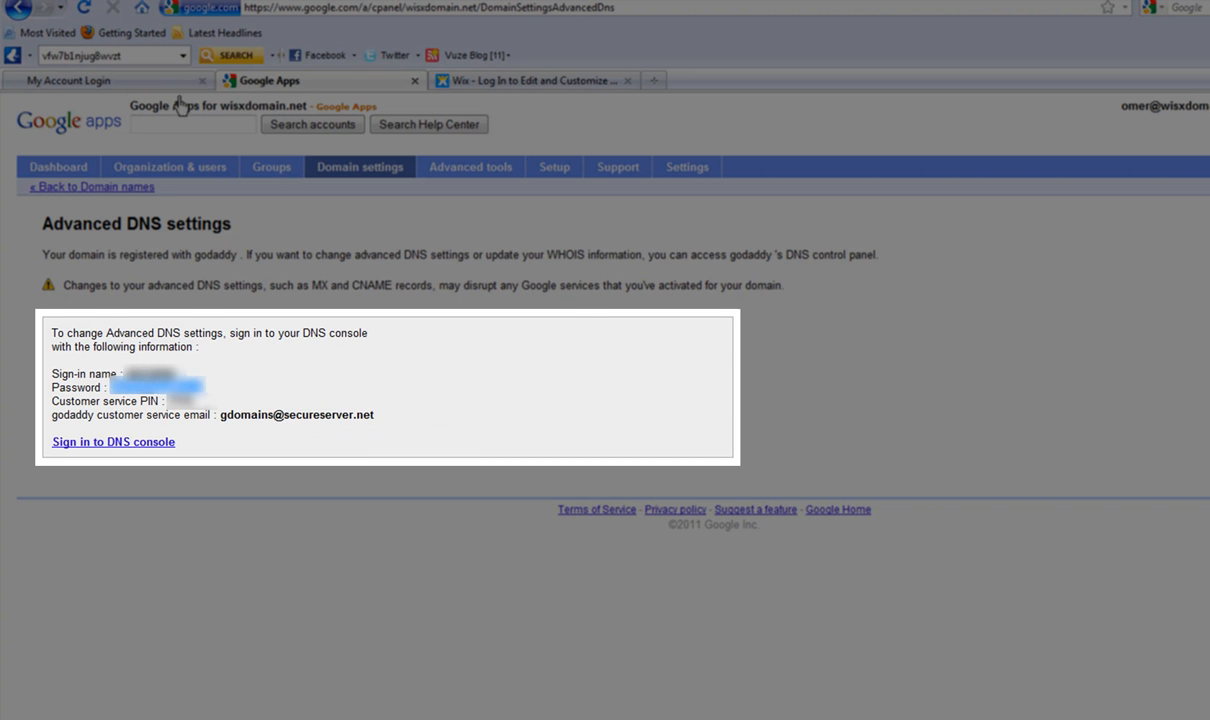
{"action": "left_click", "coordinate": [112, 442]}
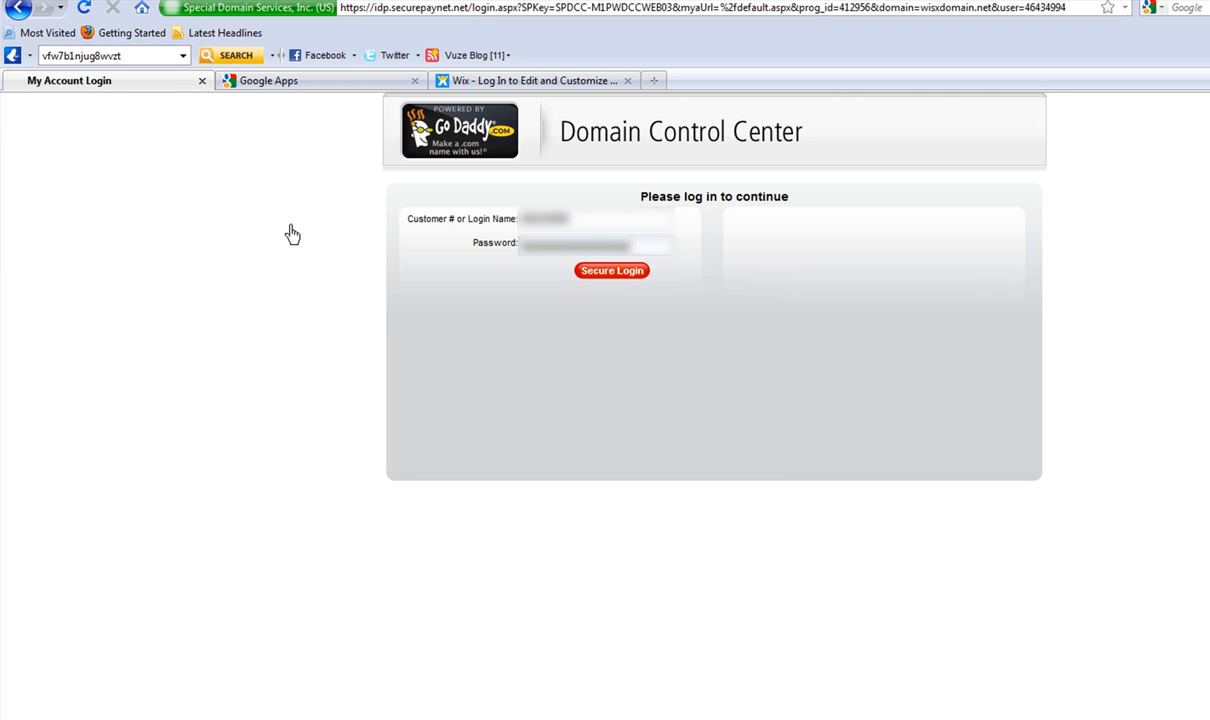
{"action": "left_click", "coordinate": [612, 270]}
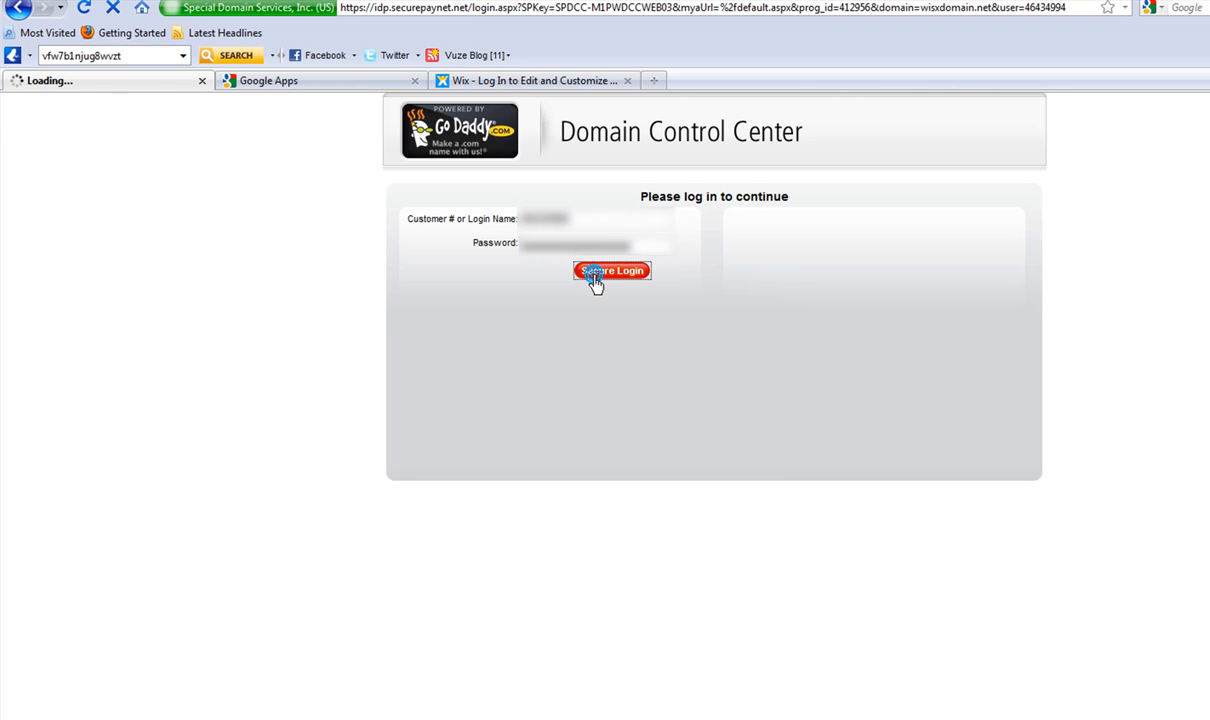
{"action": "left_click", "coordinate": [612, 272]}
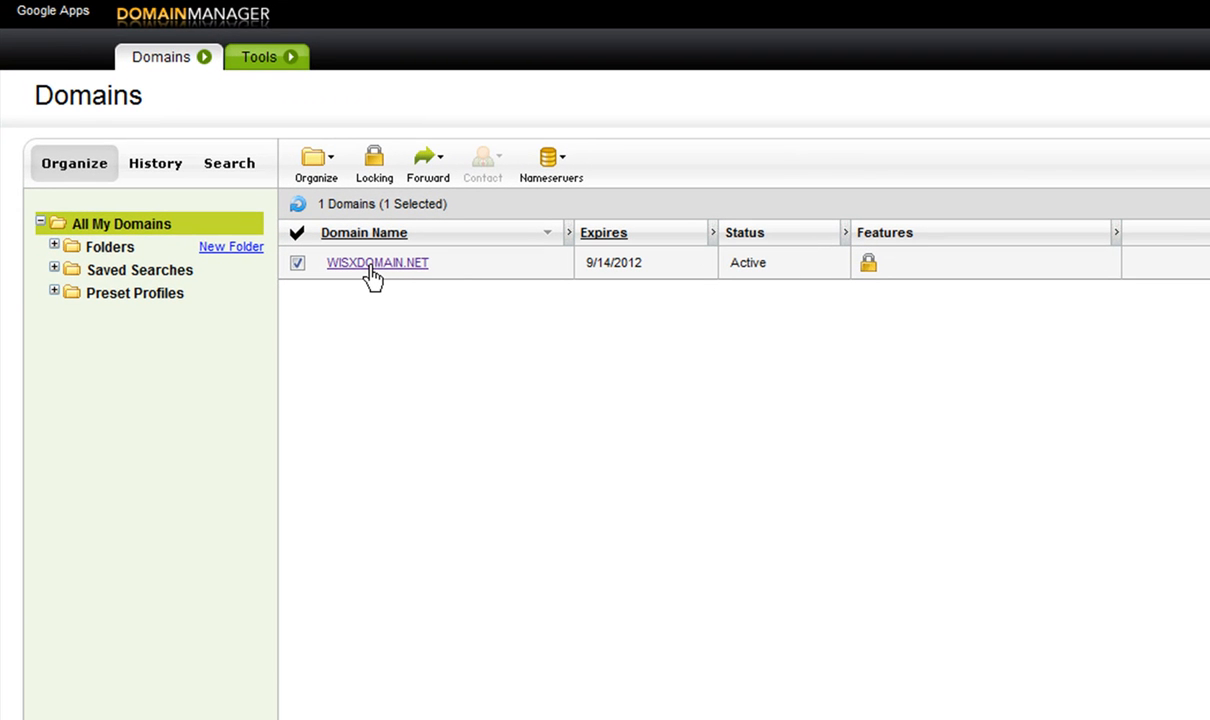
Step: Set WISXDOMAIN.NET to the specific nameservers NS1.WIX.COM and NS2.WIX.COM
{"action": "left_click", "coordinate": [376, 262]}
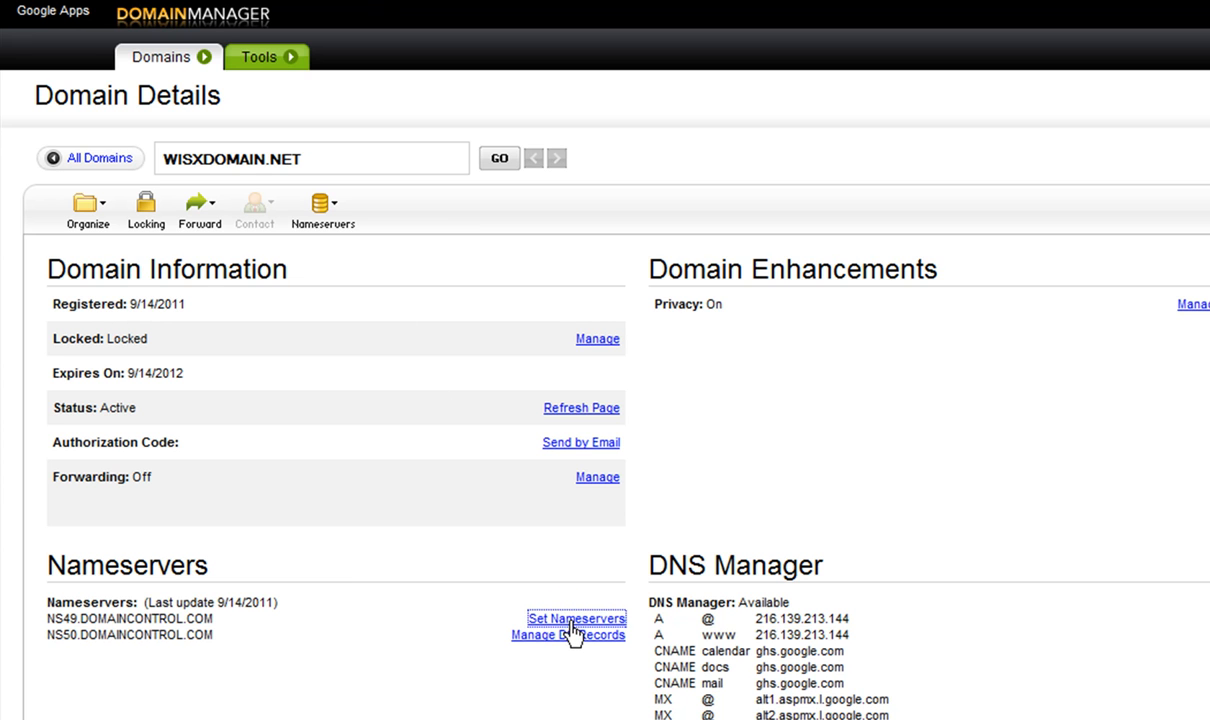
{"action": "left_click", "coordinate": [576, 618]}
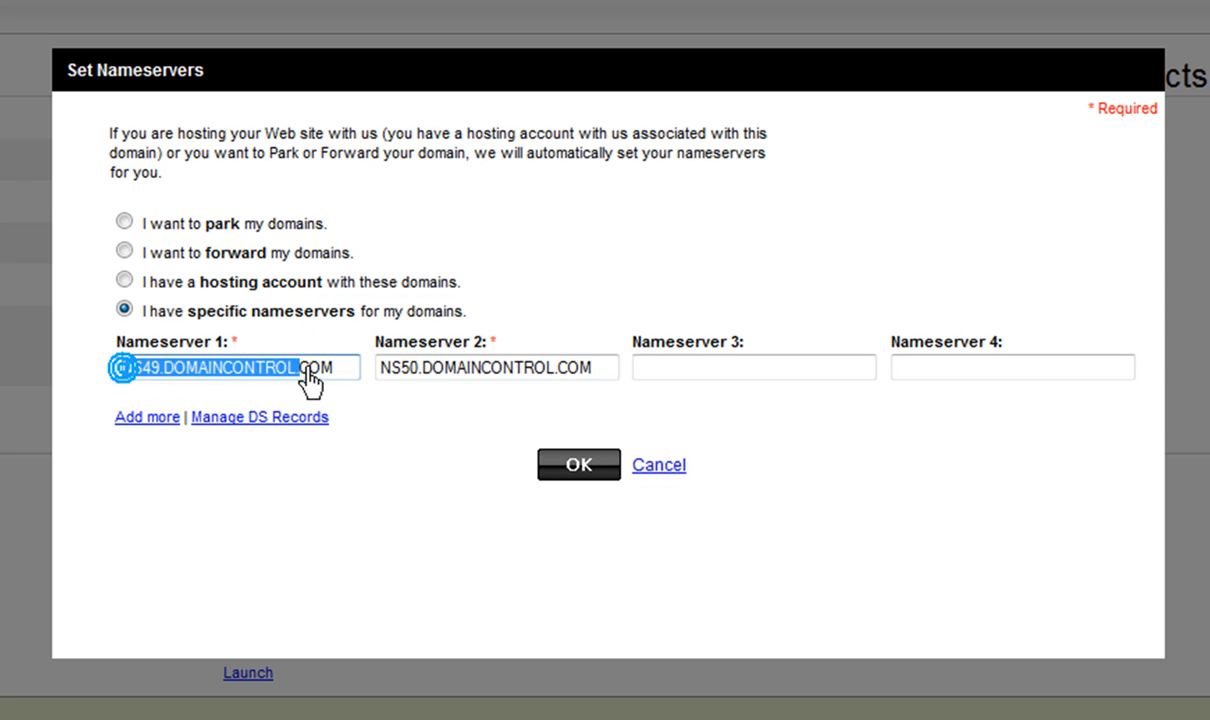
{"action": "type", "text": "NS1.W"}
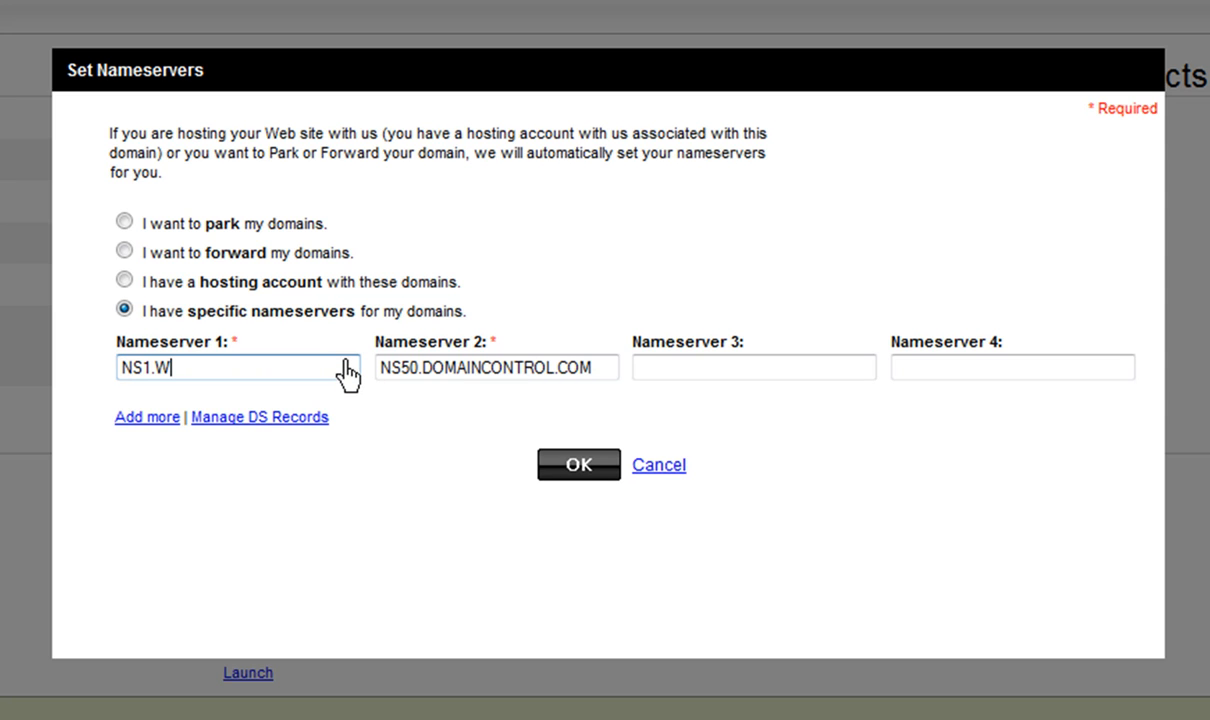
{"action": "type", "text": "IX.COM"}
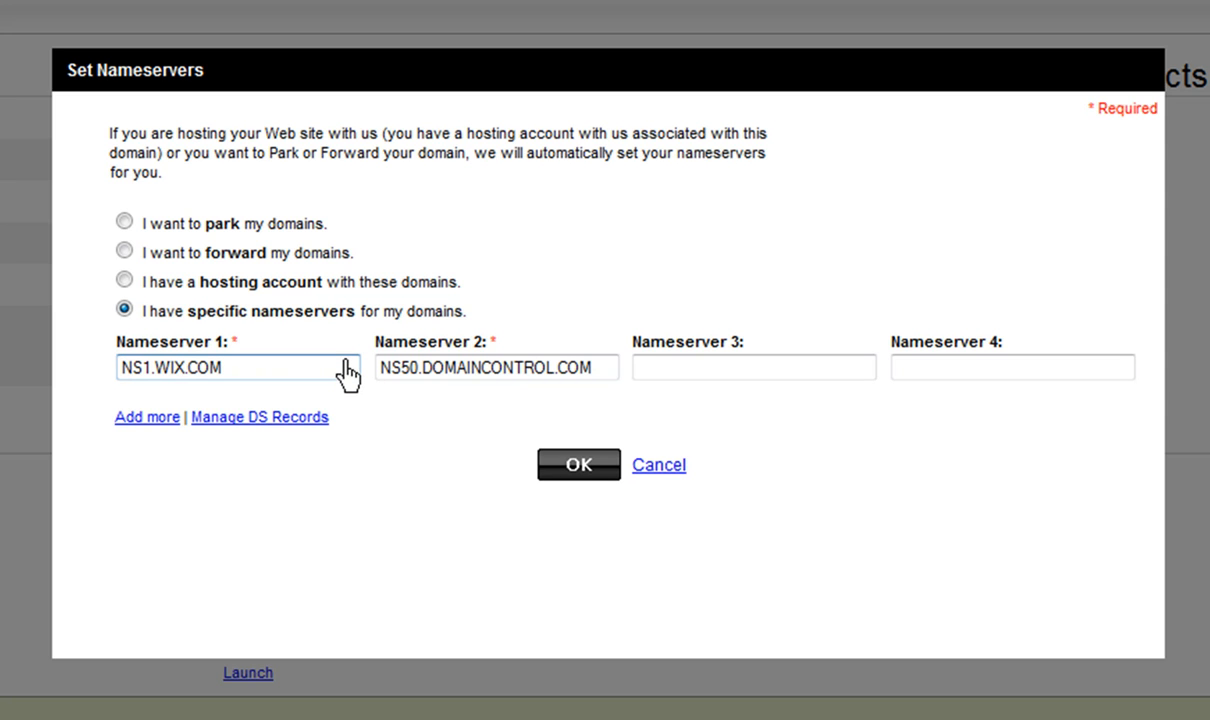
{"action": "type", "text": "NS2"}
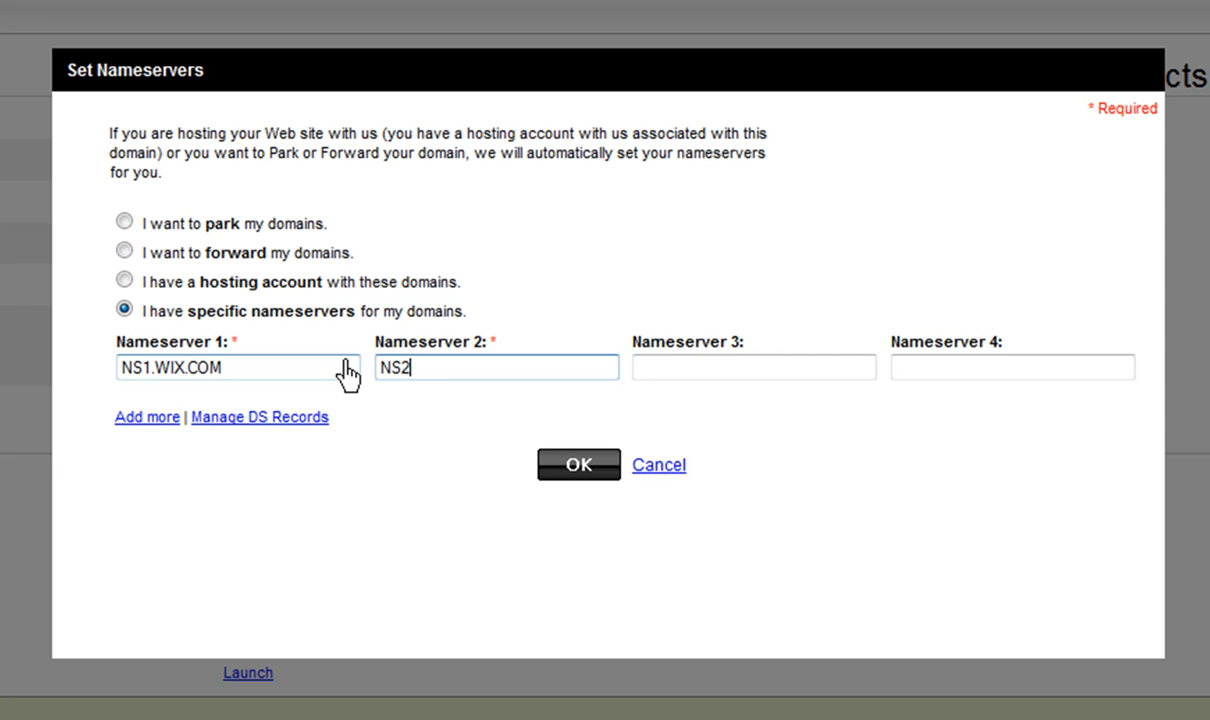
{"action": "type", "text": ".WIX.COM"}
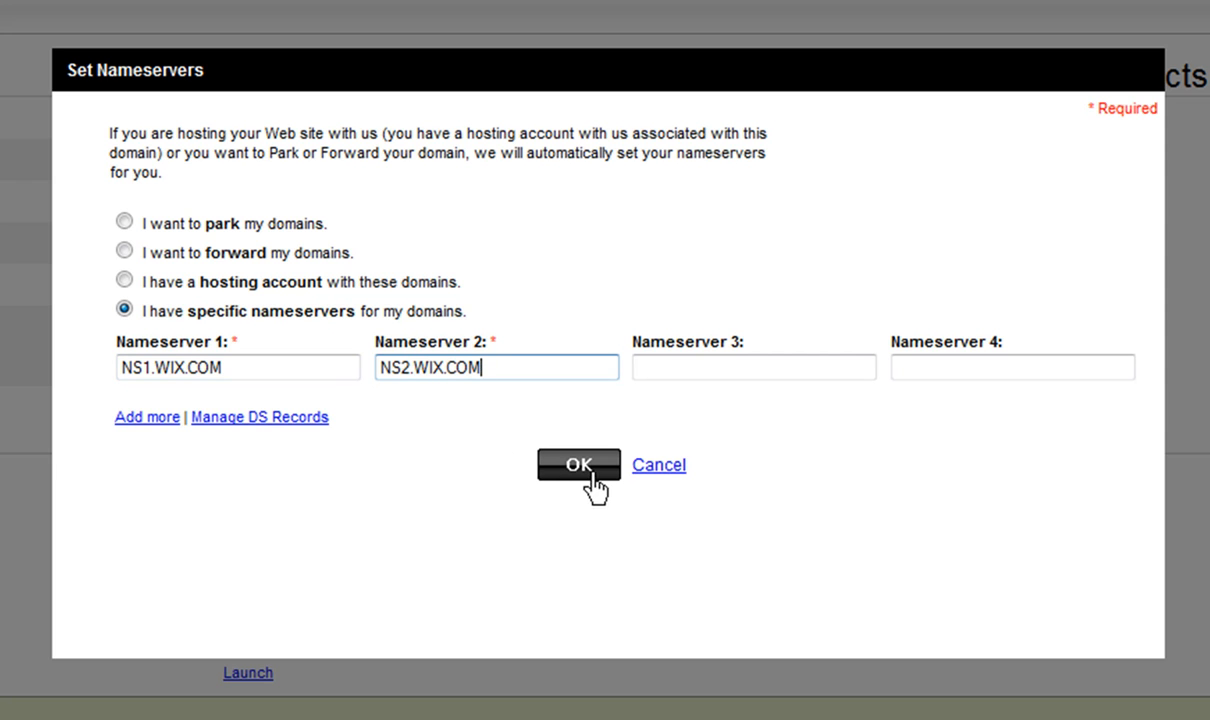
{"action": "left_click", "coordinate": [578, 464]}
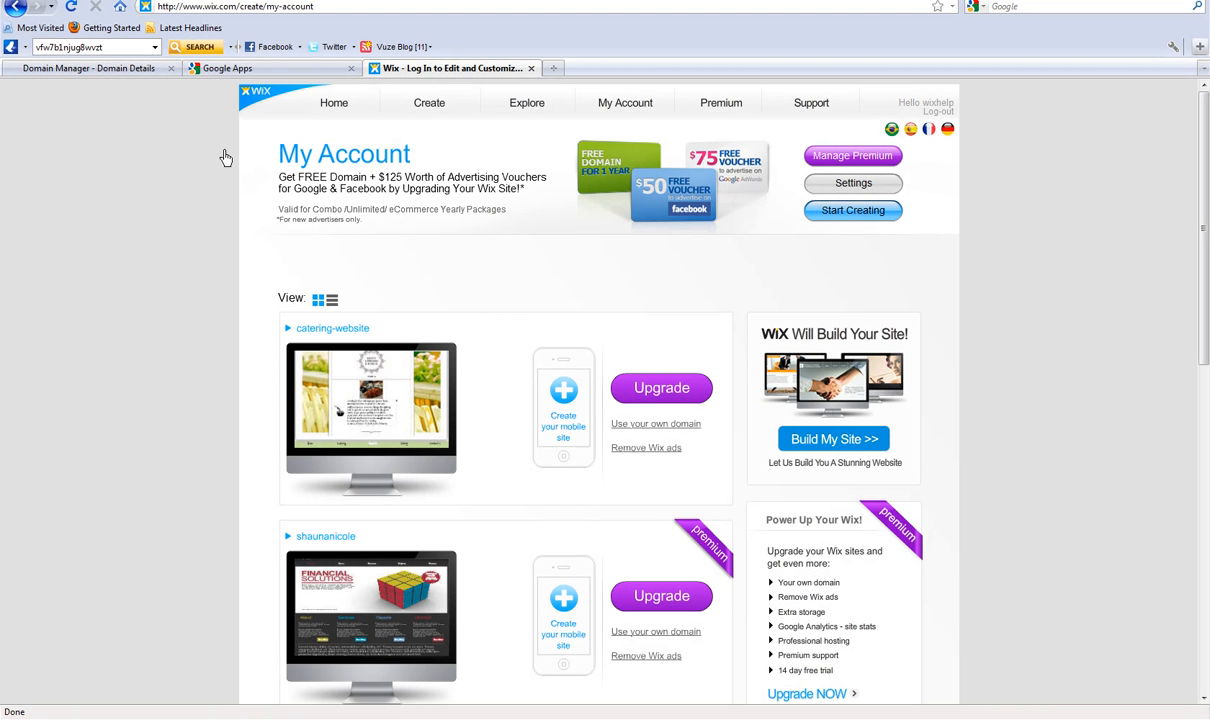
{"action": "mouse_move", "coordinate": [424, 176]}
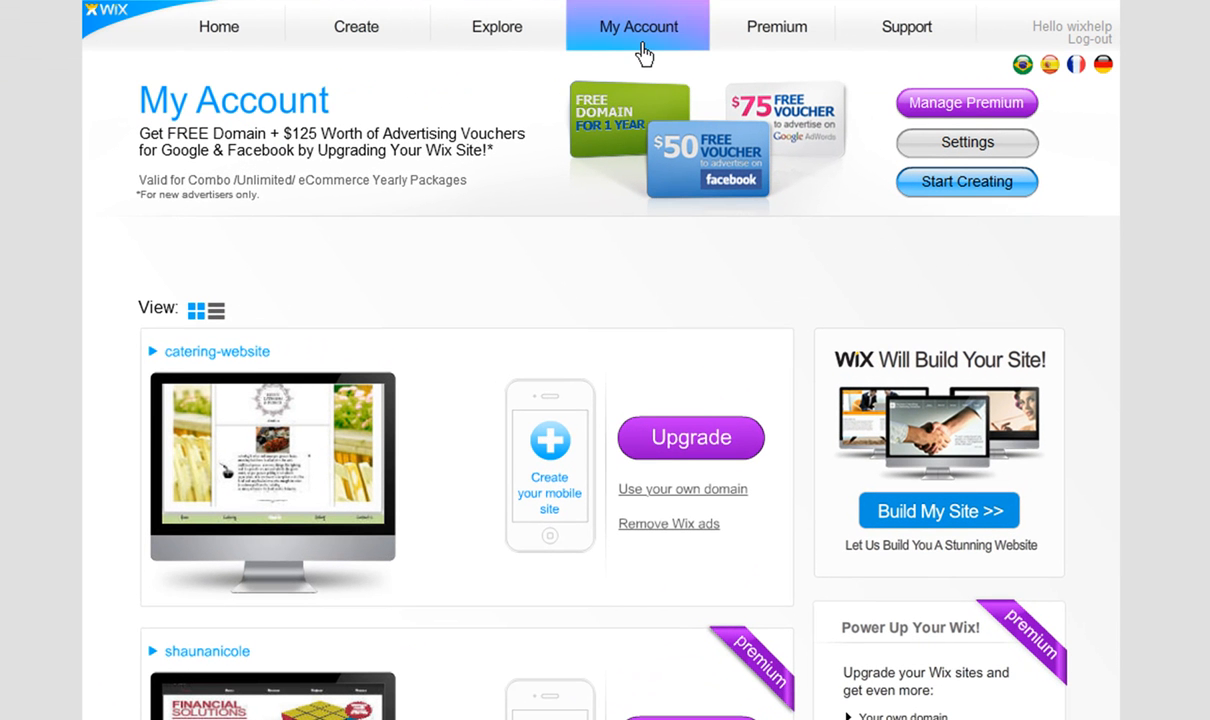
{"action": "mouse_move", "coordinate": [756, 70]}
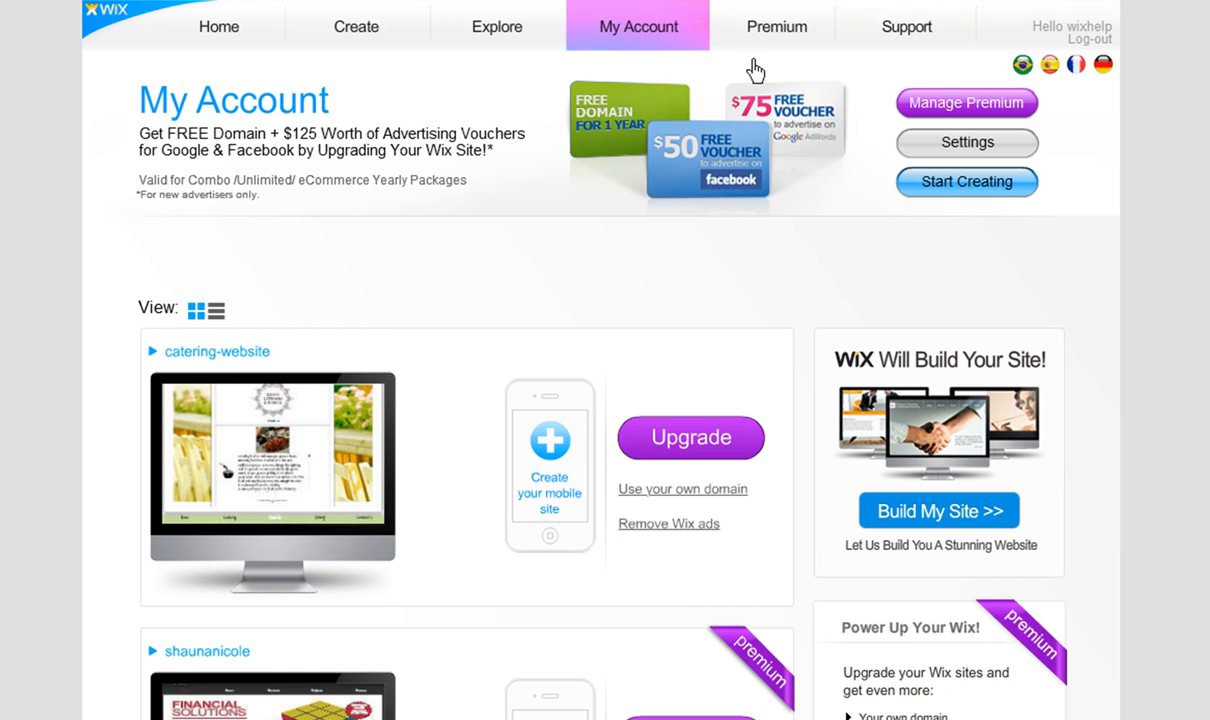
Step: Start Wix's connect-an-owned-domain wizard under Manage Premium Domains, reaching Step 2
{"action": "left_click", "coordinate": [966, 102]}
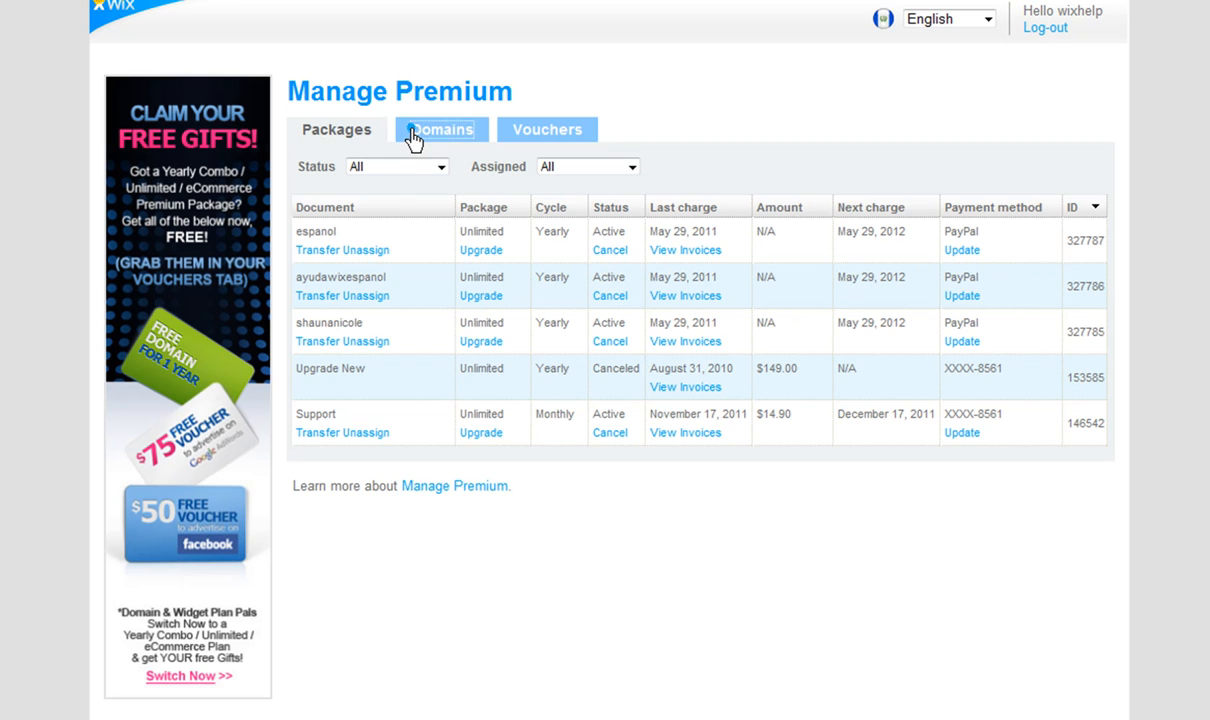
{"action": "left_click", "coordinate": [440, 128]}
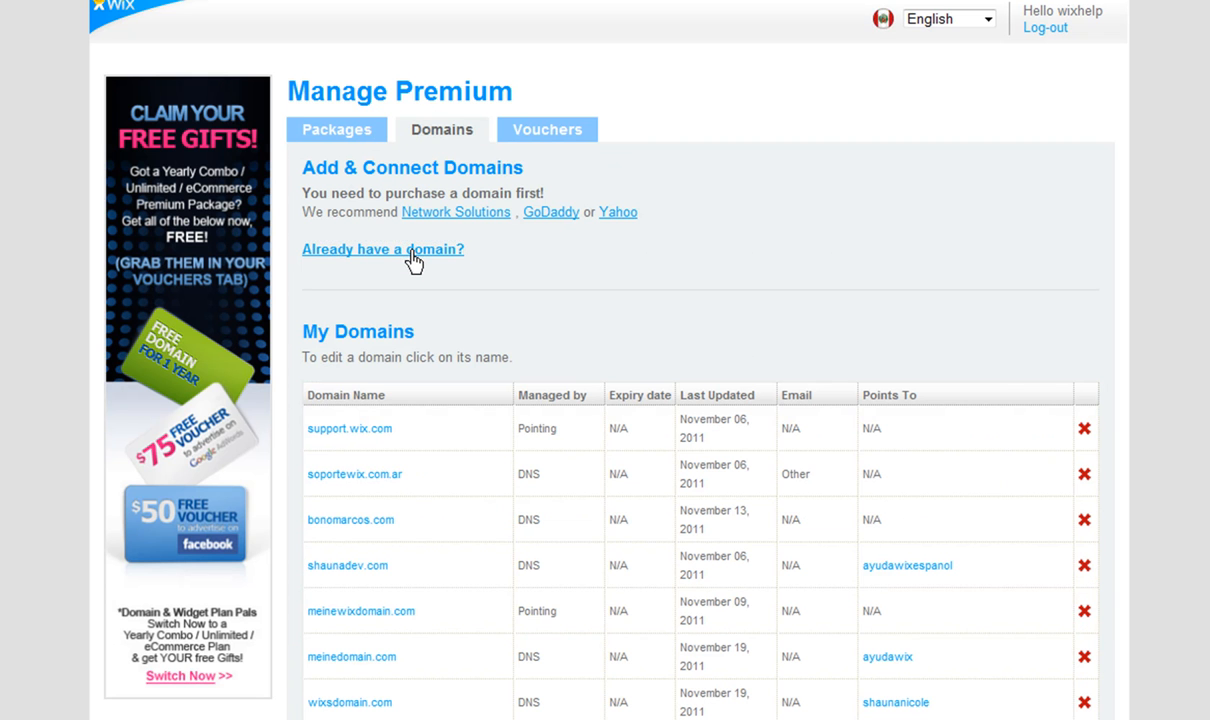
{"action": "left_click", "coordinate": [382, 248]}
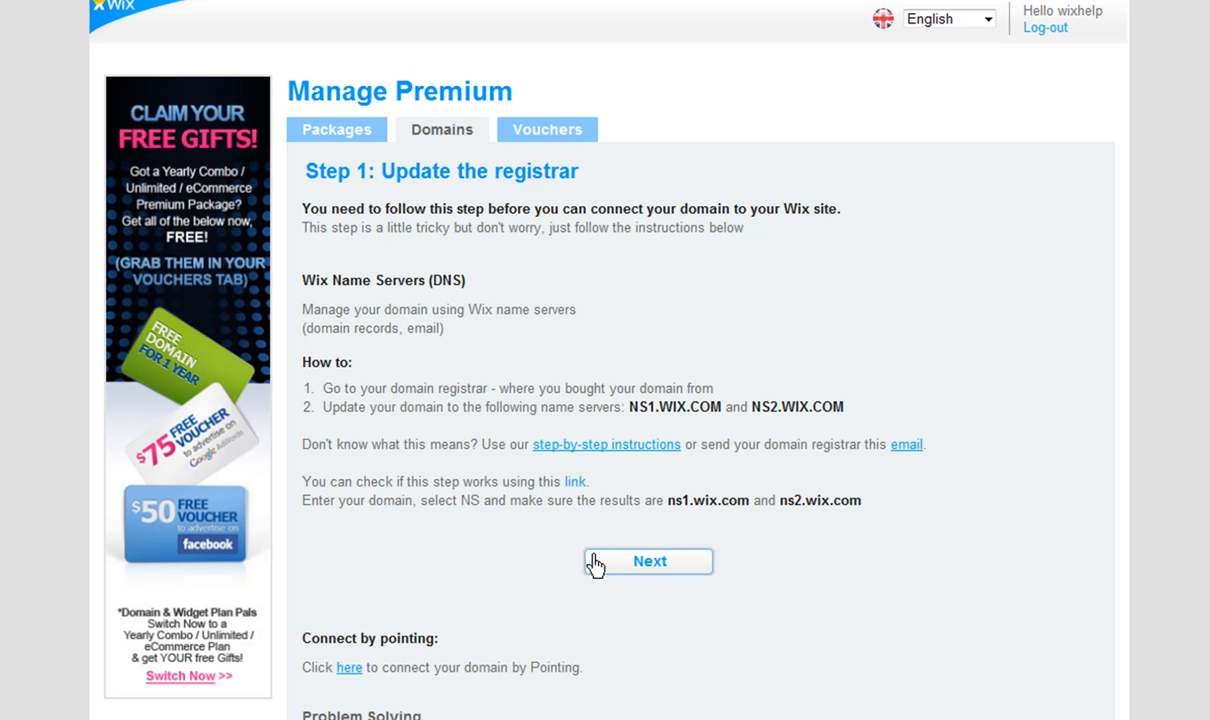
{"action": "left_click", "coordinate": [648, 560]}
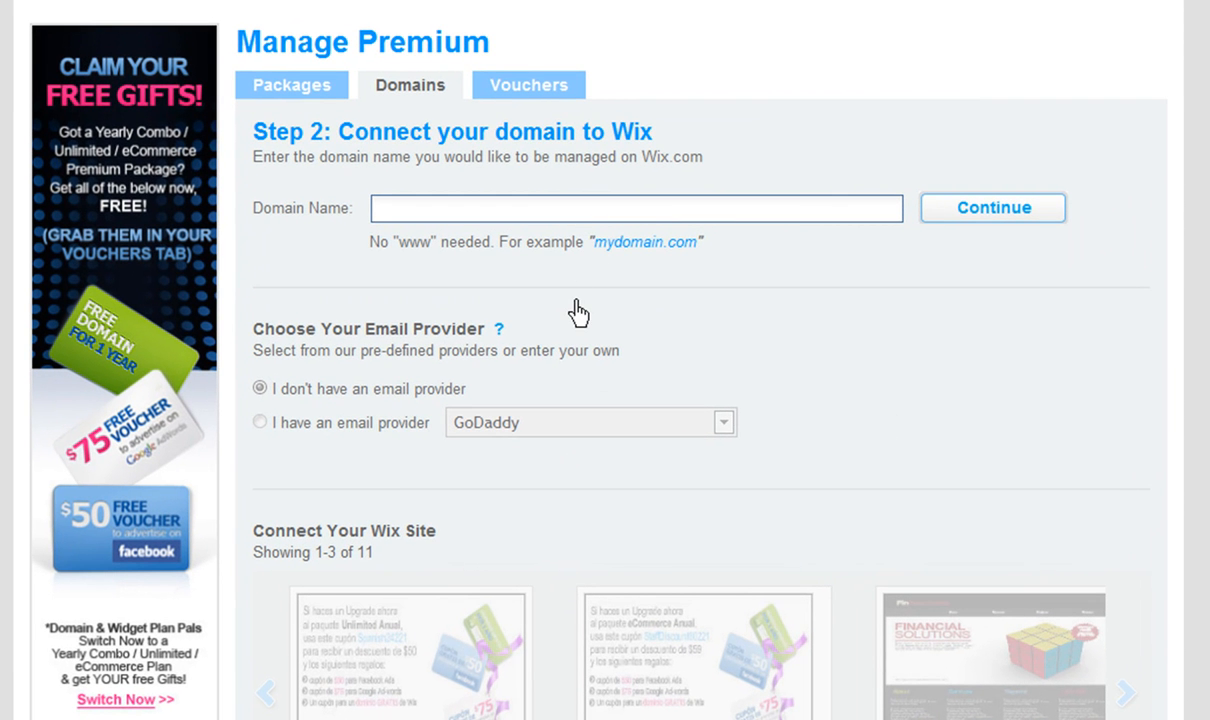
Step: Submit BONOISTHEBEST.com as the domain name to connect
{"action": "type", "text": "BON"}
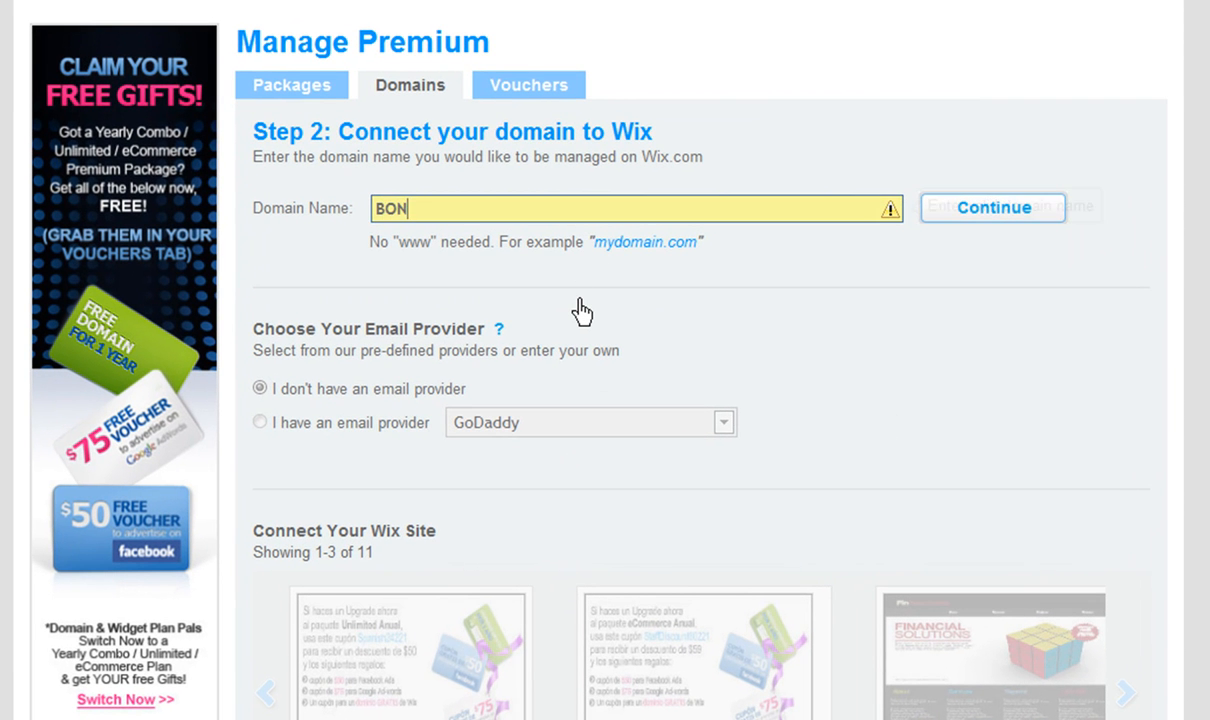
{"action": "type", "text": "OISTHEBEST.com"}
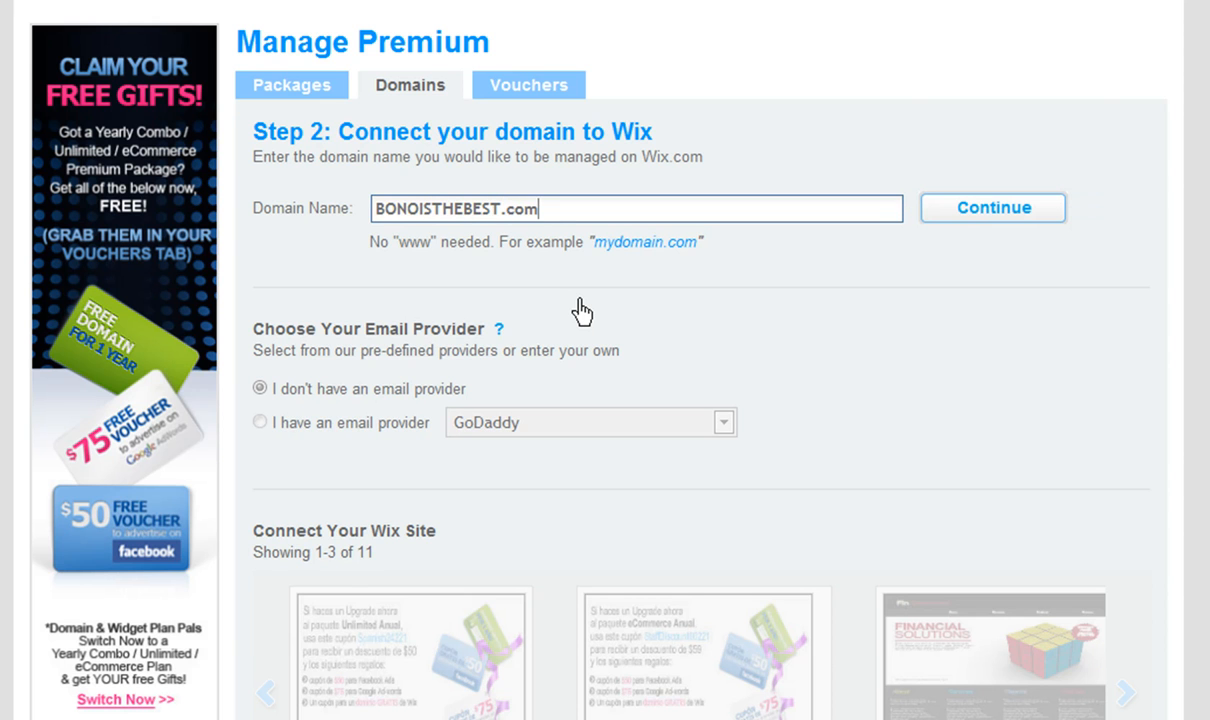
{"action": "left_click", "coordinate": [992, 206]}
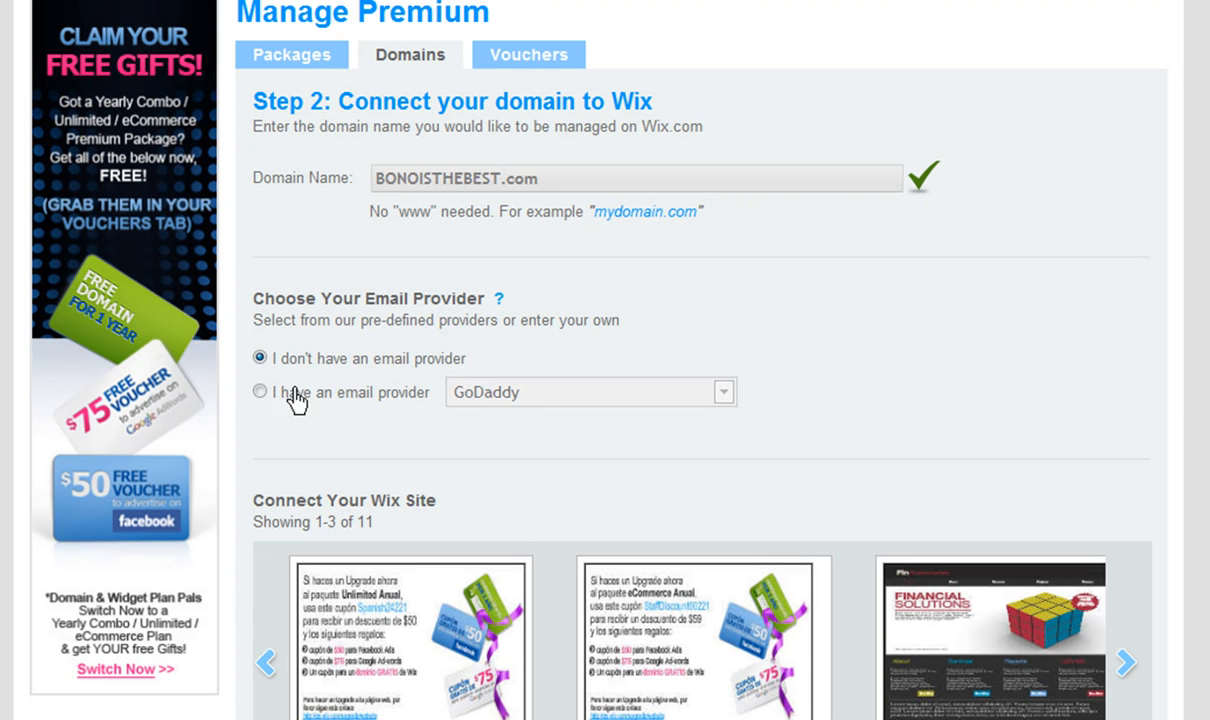
Step: Declare an existing email provider and choose GoDaddy from the list
{"action": "left_click", "coordinate": [260, 390]}
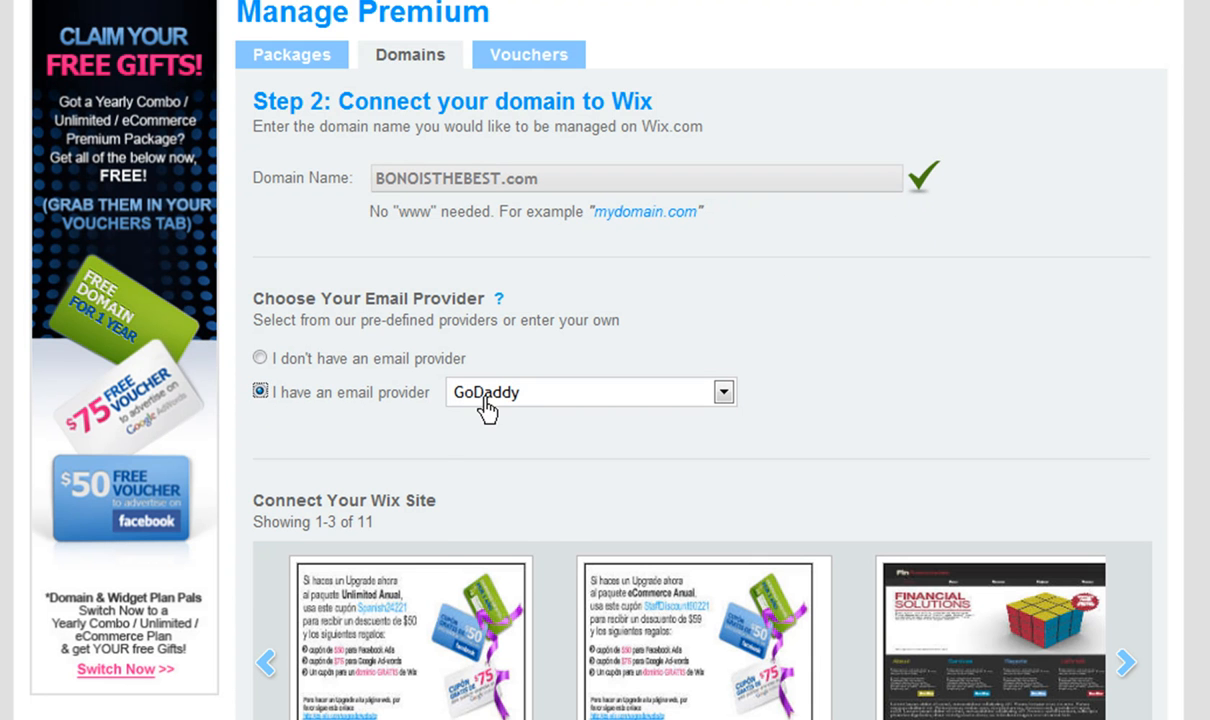
{"action": "left_click", "coordinate": [722, 390]}
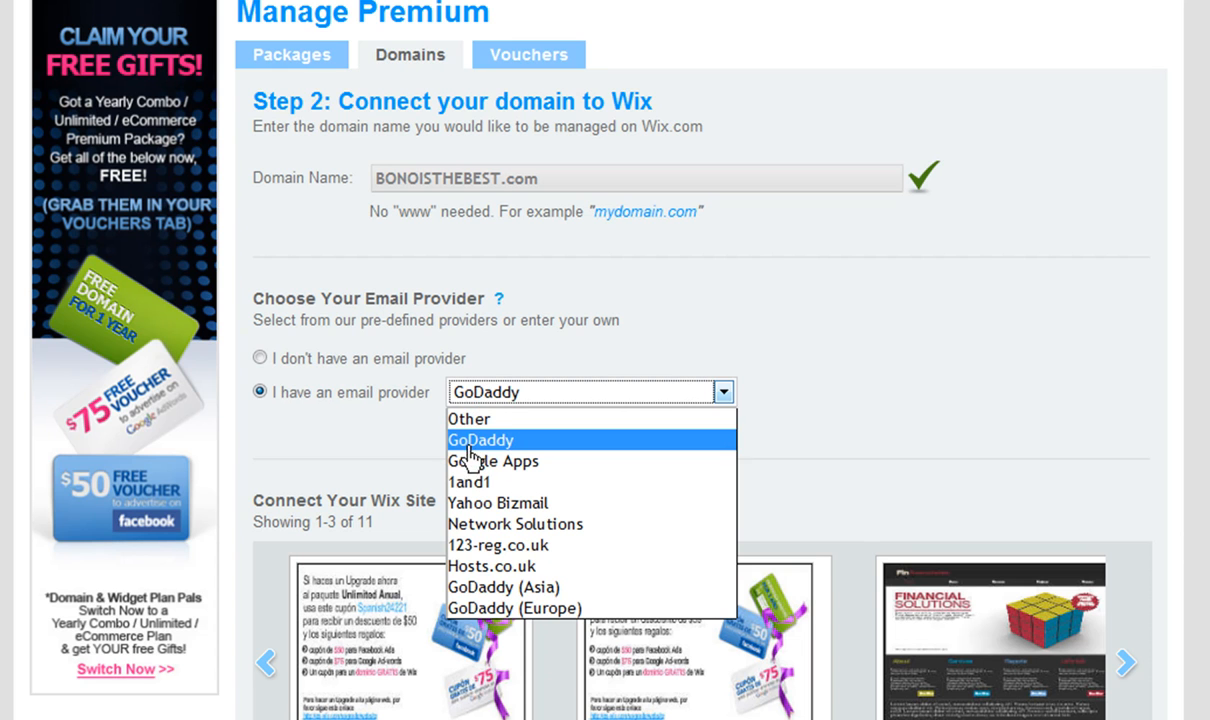
{"action": "left_click", "coordinate": [480, 440]}
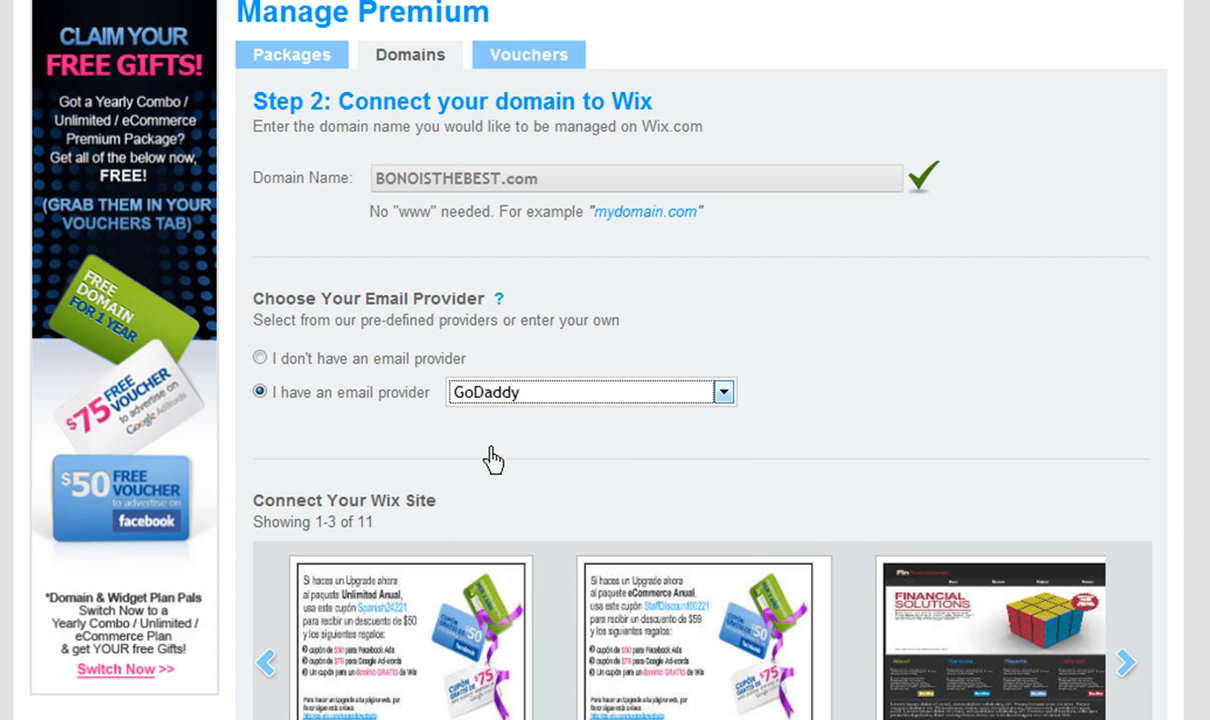
{"action": "left_click", "coordinate": [590, 392]}
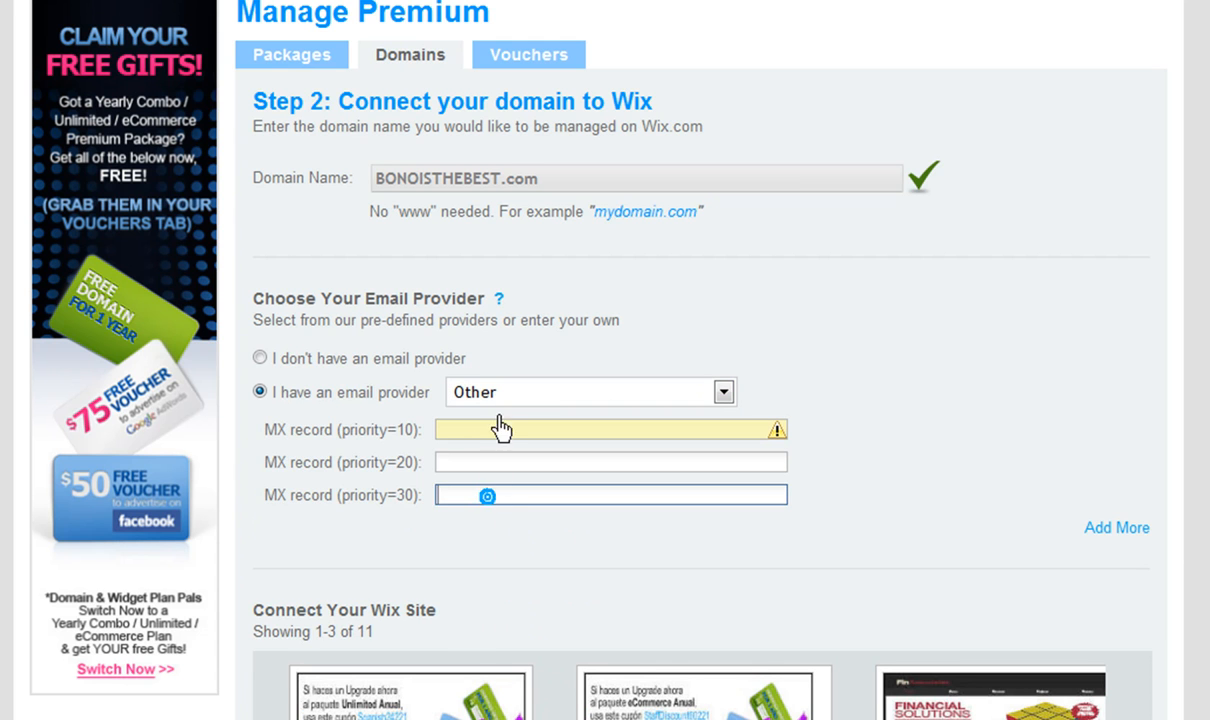
{"action": "left_click", "coordinate": [590, 390]}
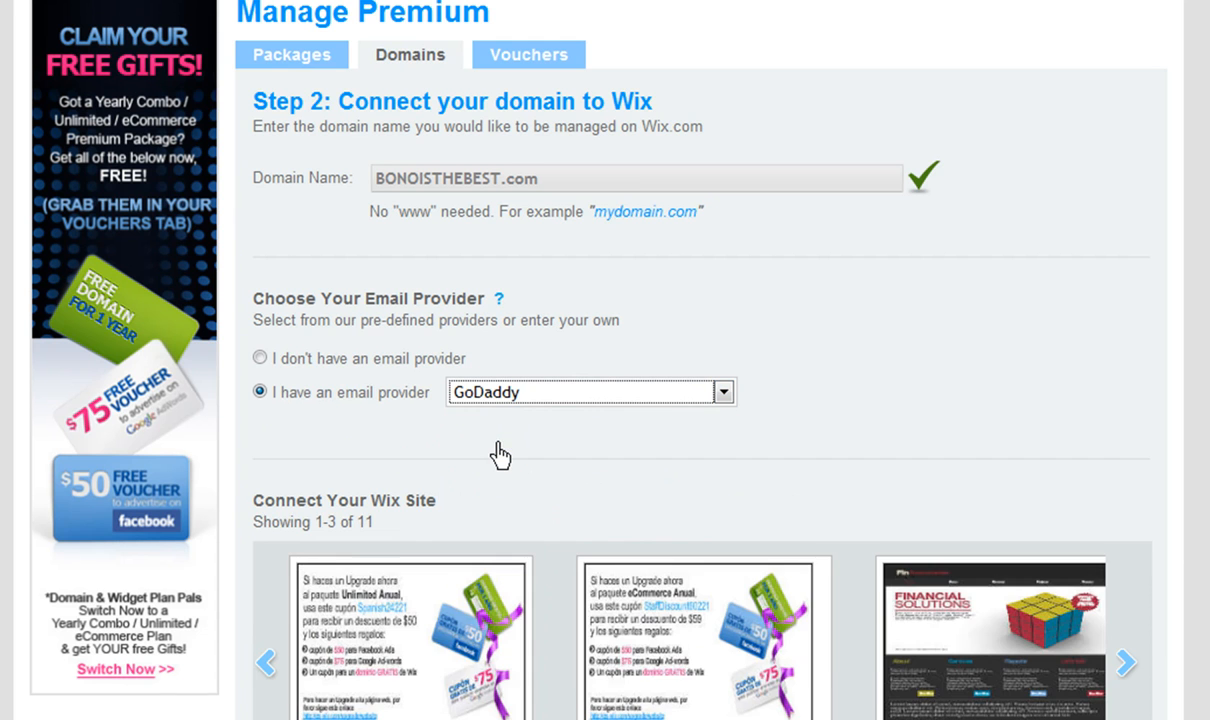
Step: Point the domain to the shaunanicole site and save the connection
{"action": "scroll", "scroll_direction": "down", "scroll_amount": 3}
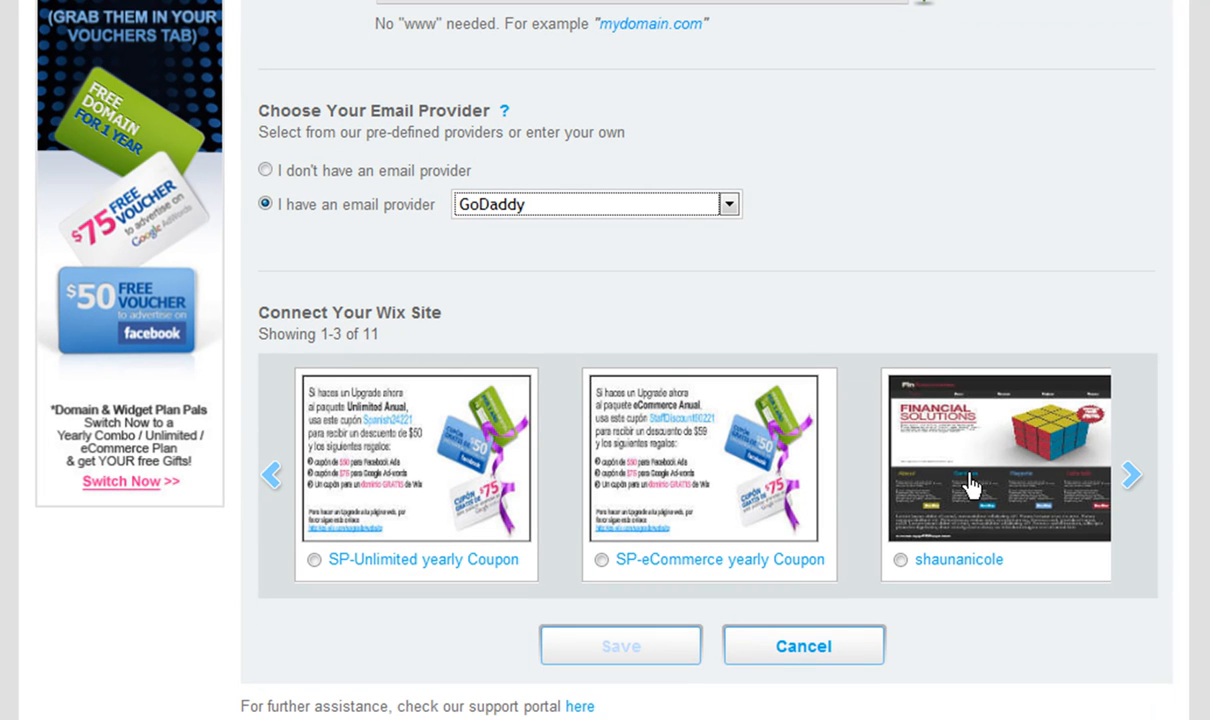
{"action": "left_click", "coordinate": [1132, 476]}
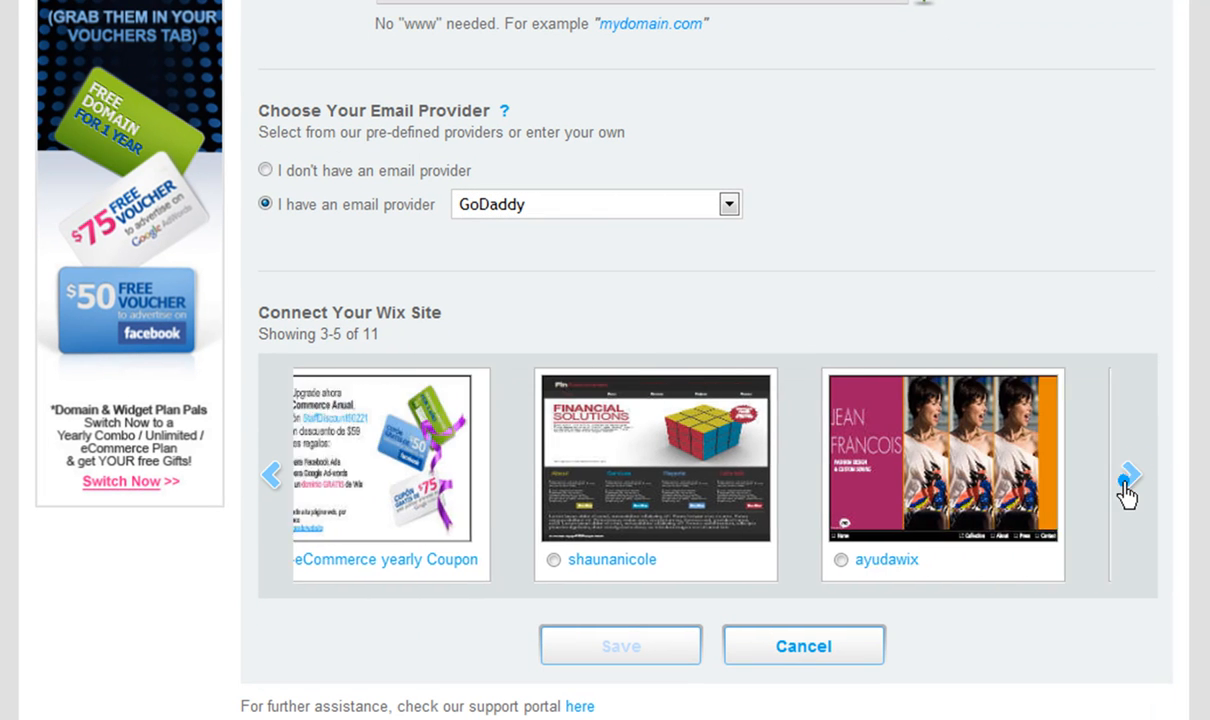
{"action": "left_click", "coordinate": [1130, 476]}
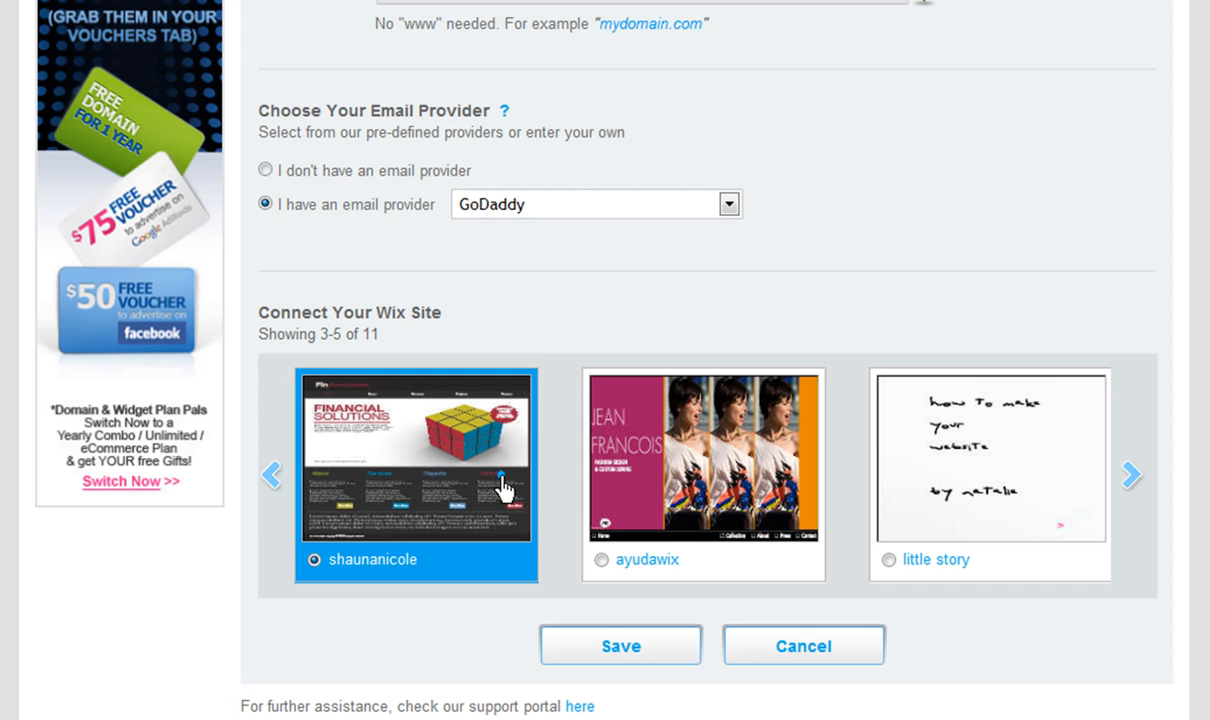
{"action": "left_click", "coordinate": [620, 644]}
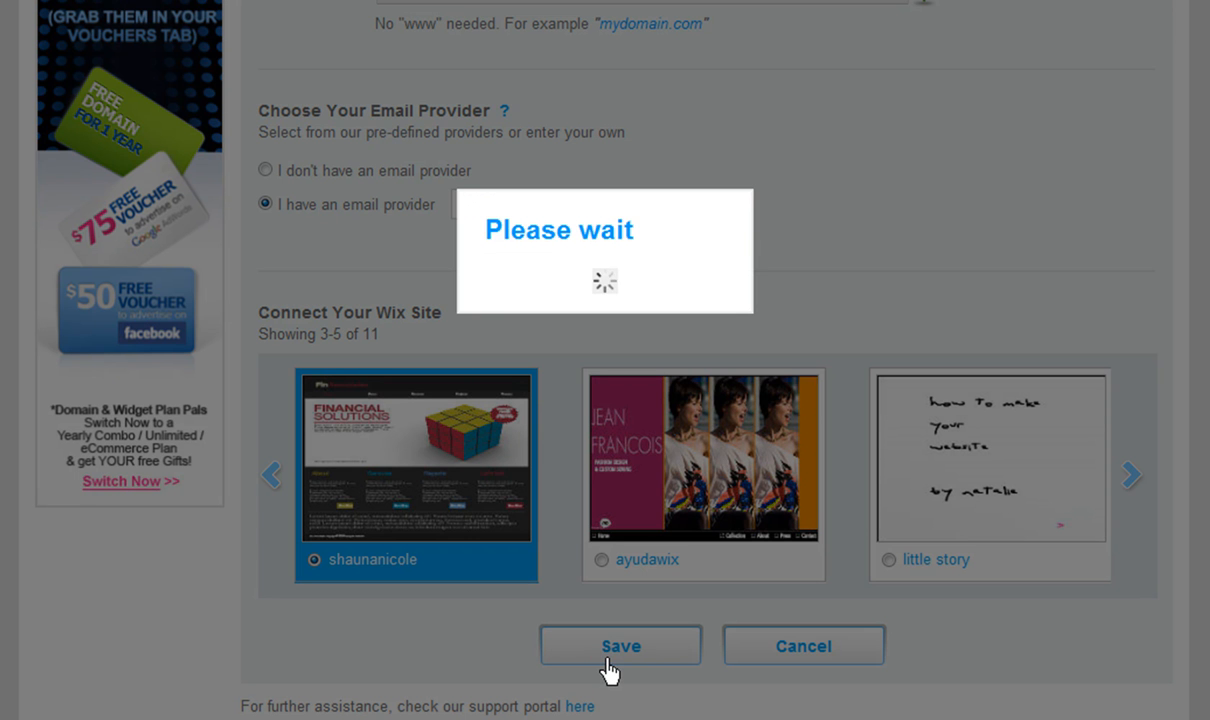
{"action": "left_click", "coordinate": [620, 644]}
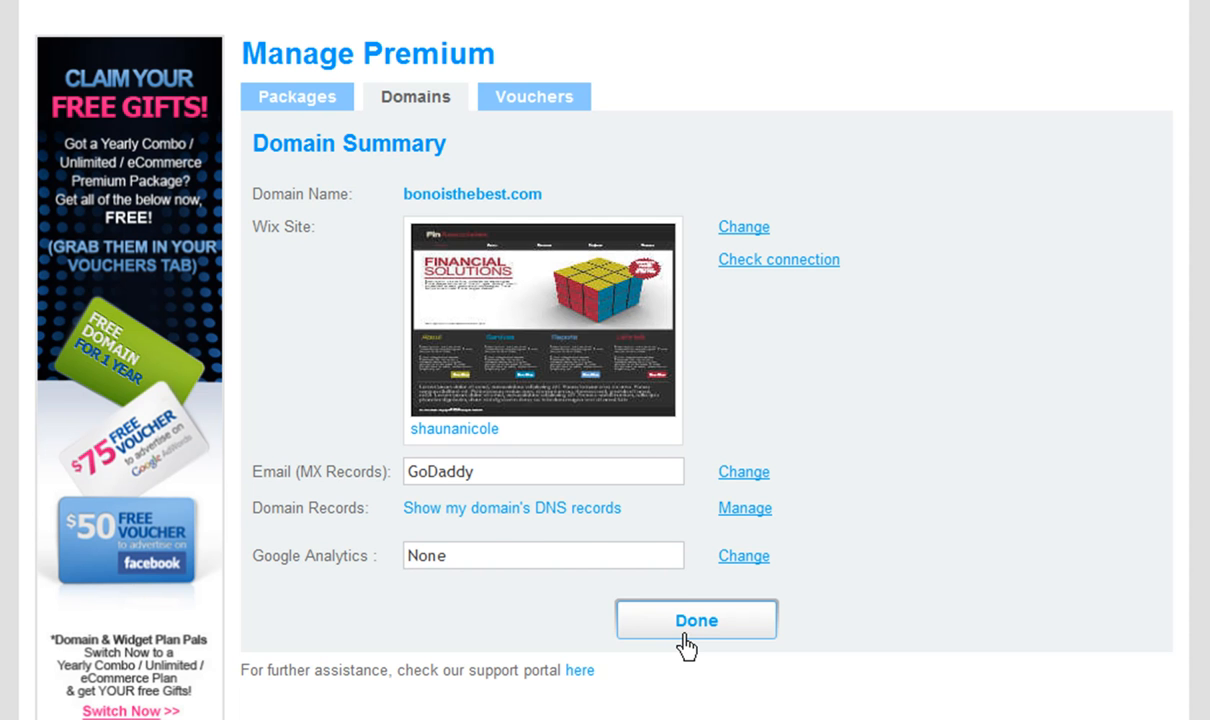
Step: Finish the wizard and view bonoisthebest.com's details under My Domains
{"action": "left_click", "coordinate": [696, 620]}
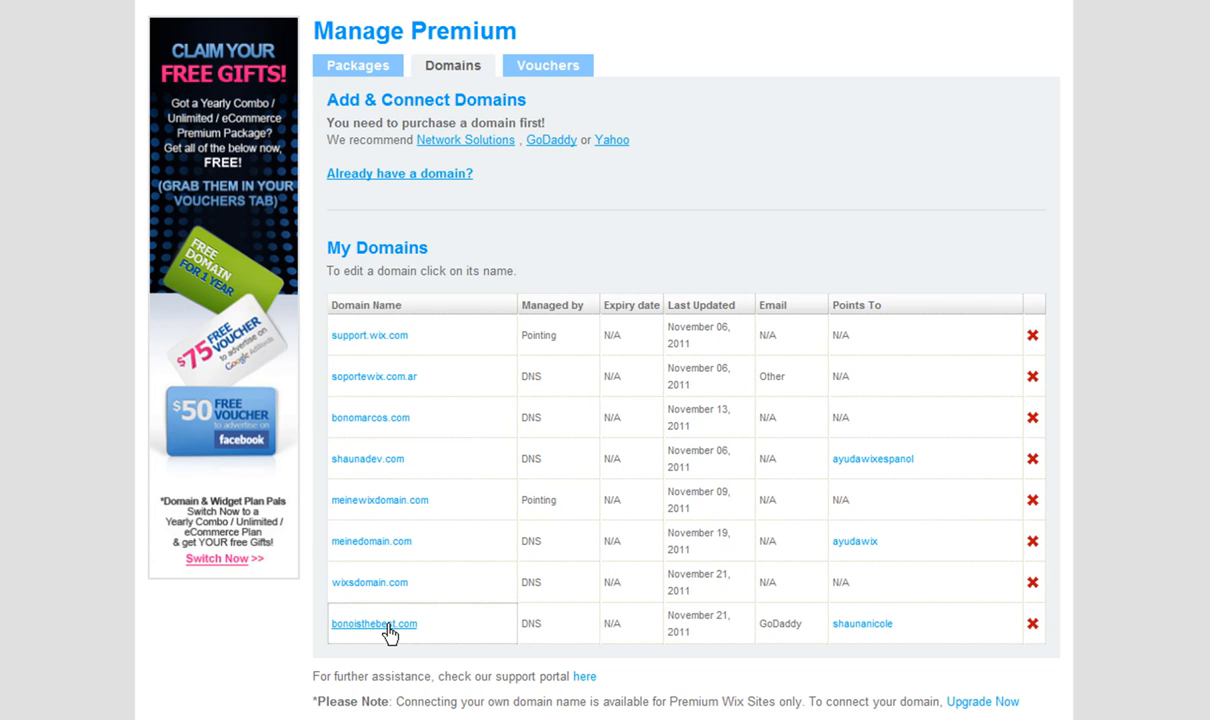
{"action": "left_click", "coordinate": [374, 624]}
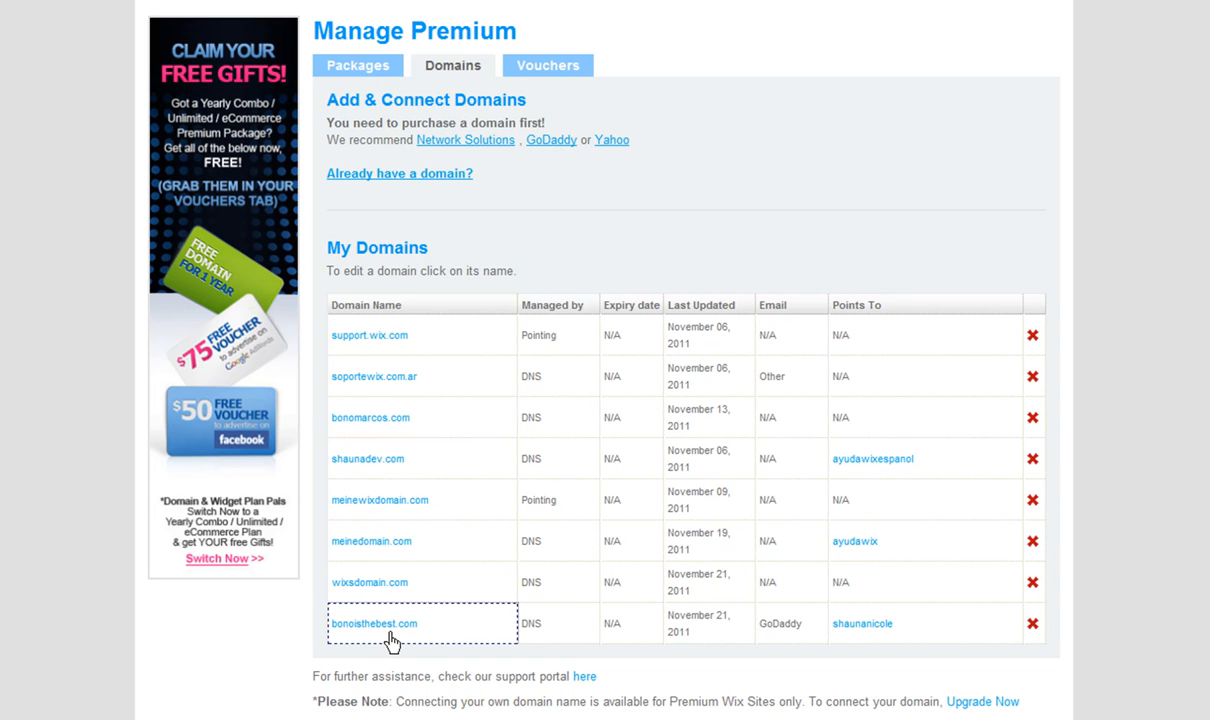